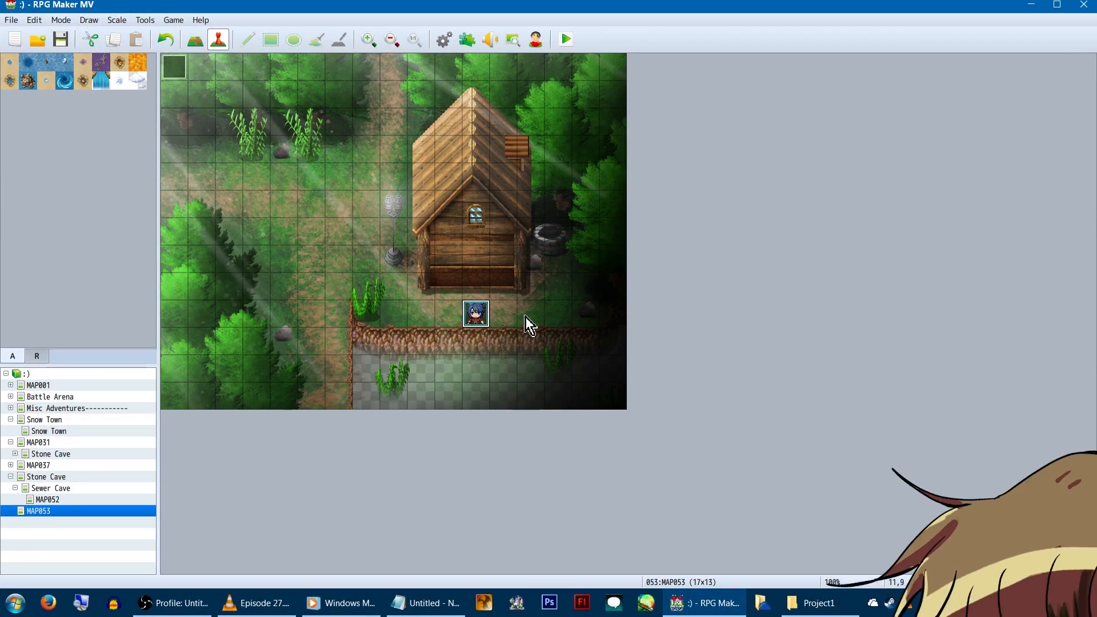
# - Show the Kaus_Ultimate_Overlay plugin parameters from the Plugin Manager list
pyautogui.click(467, 39)
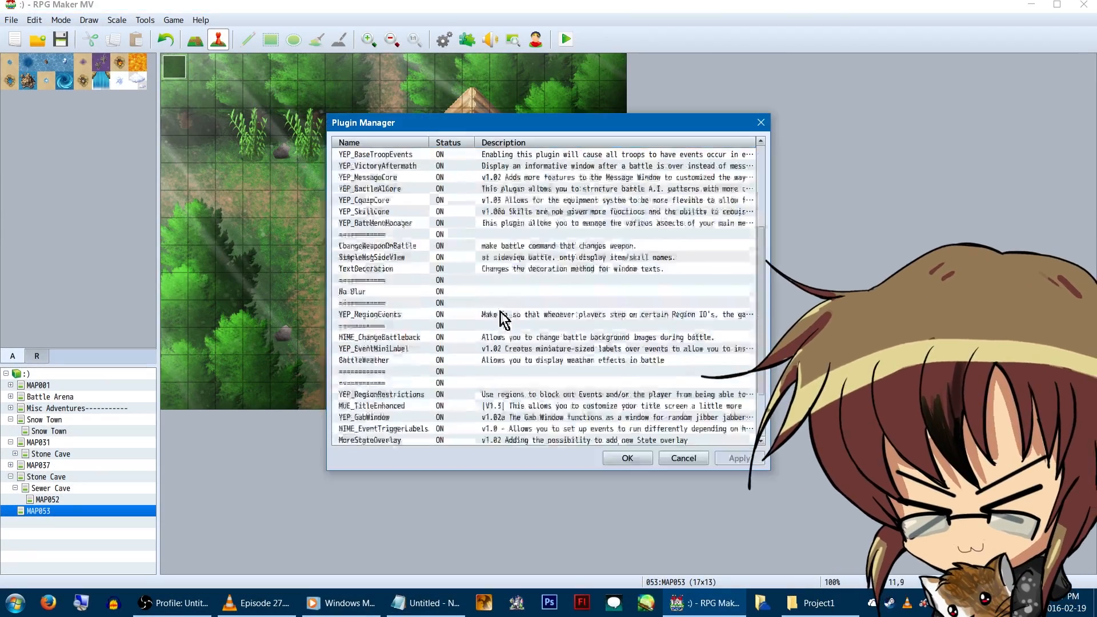
pyautogui.scroll(-3)
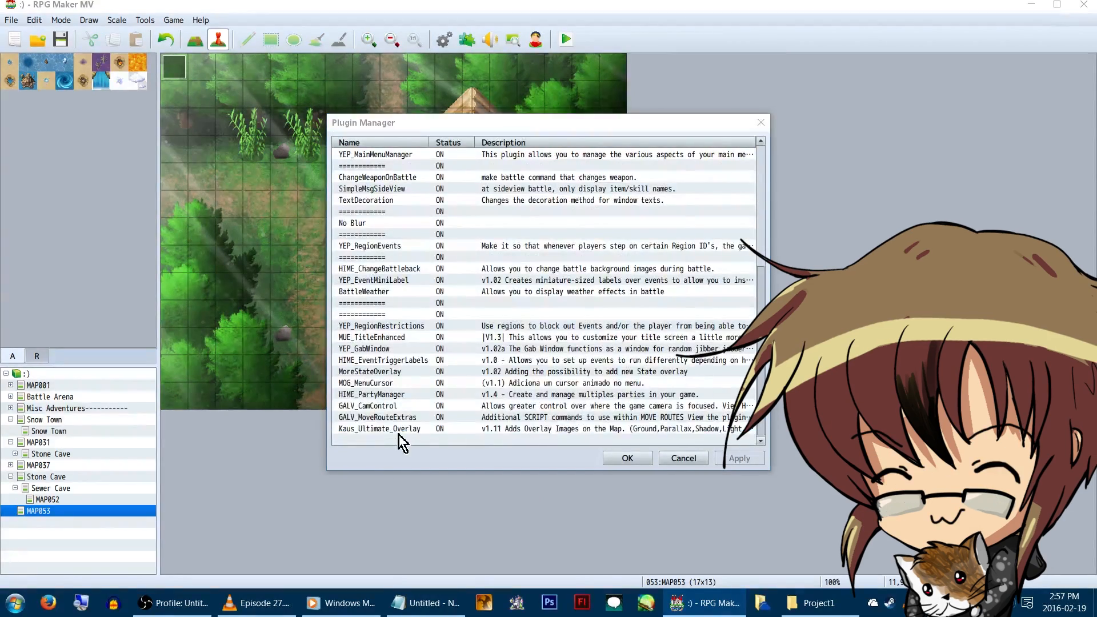
pyautogui.doubleClick(380, 429)
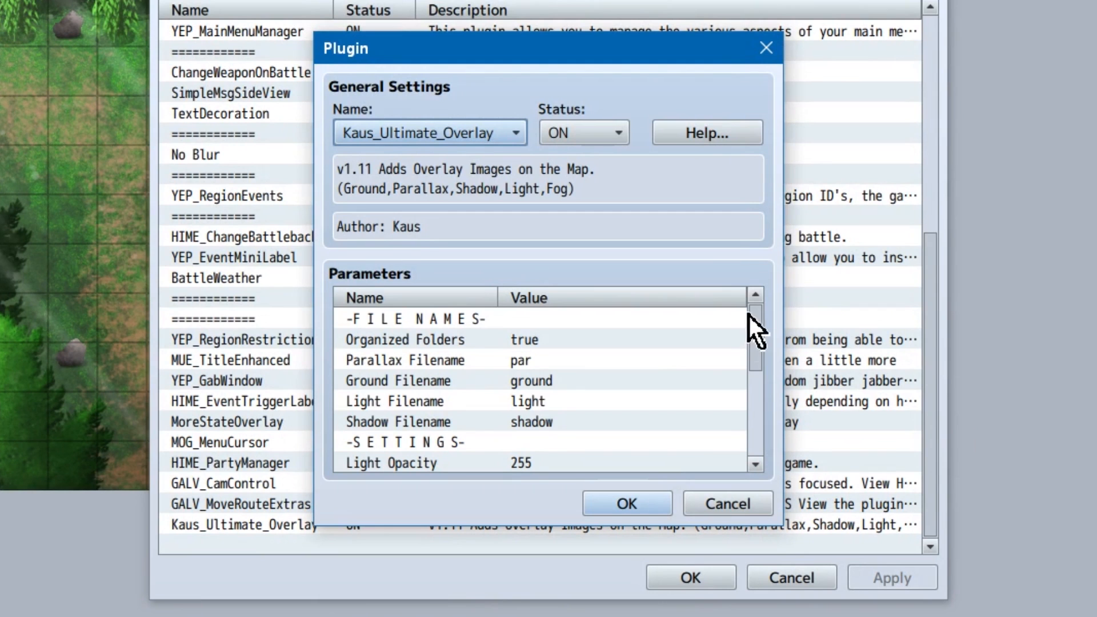
pyautogui.moveTo(609, 356)
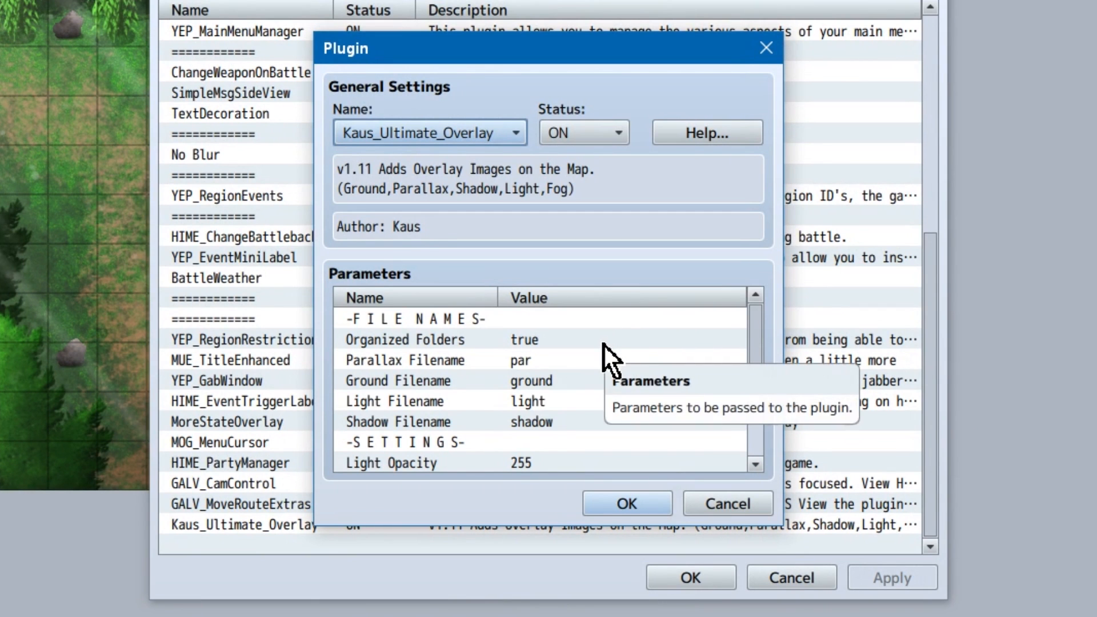
# - Open the project's img\overlays folder and check the Parallax Filename parameter
pyautogui.doubleClick(396, 339)
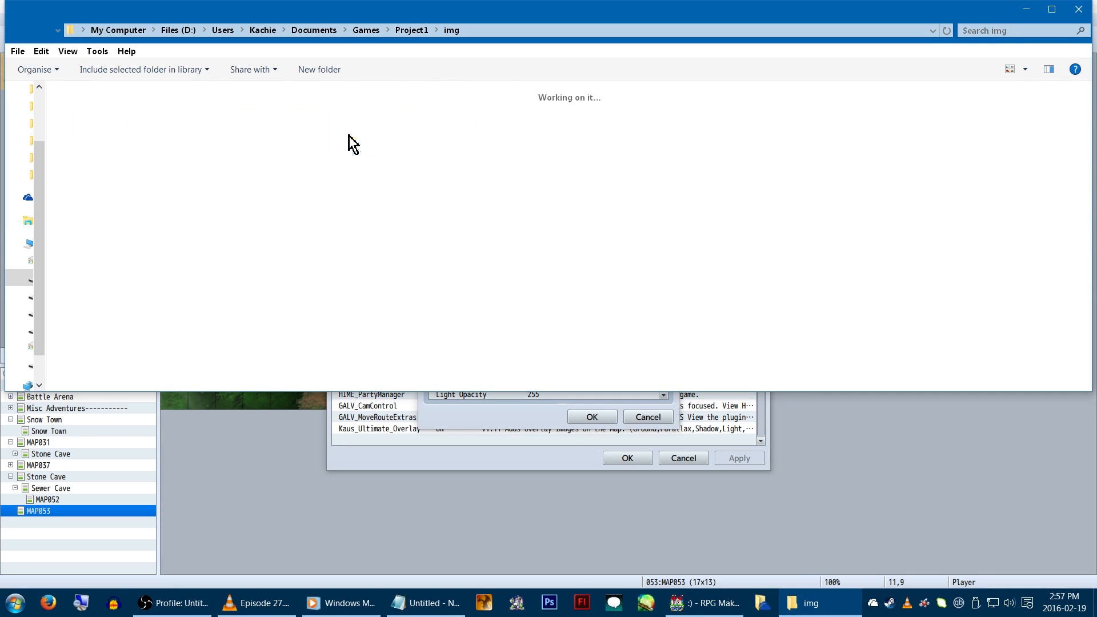
pyautogui.click(409, 127)
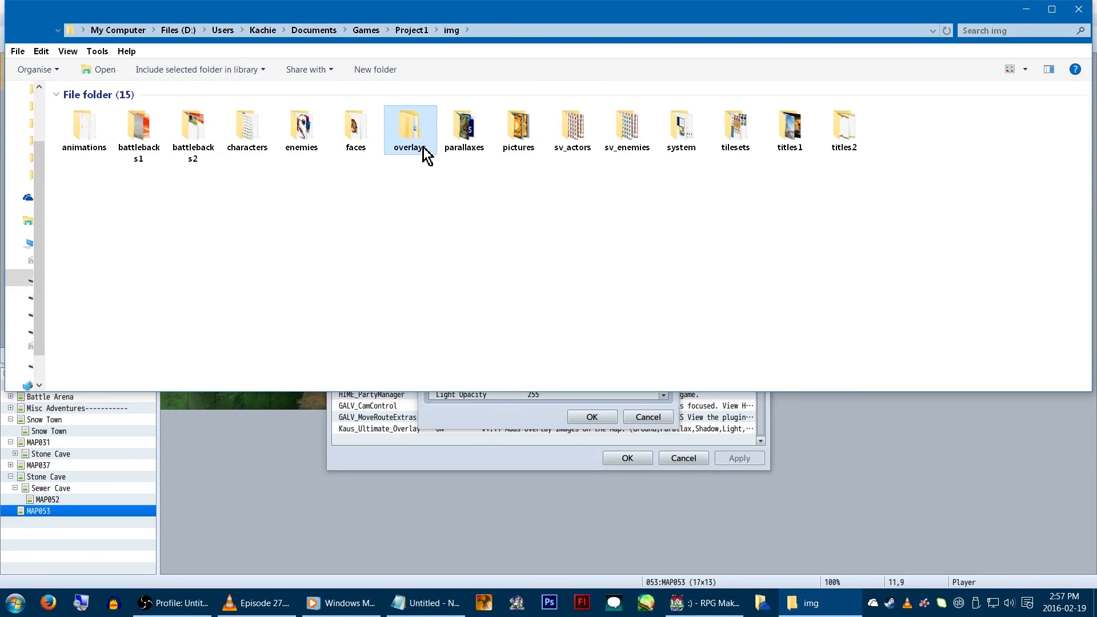
pyautogui.doubleClick(411, 126)
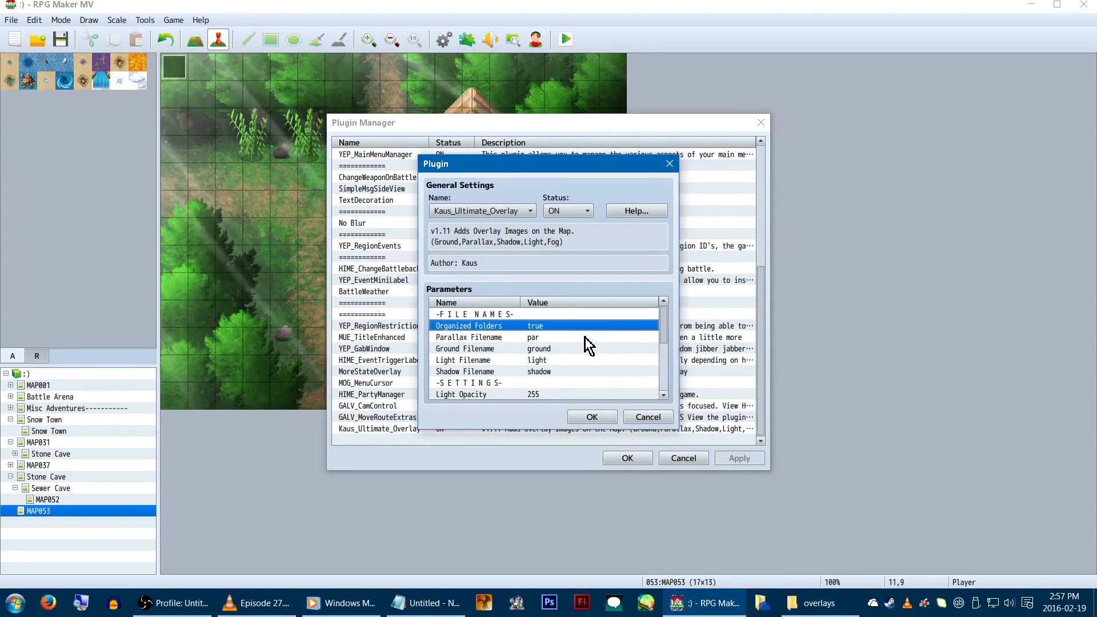
pyautogui.click(490, 336)
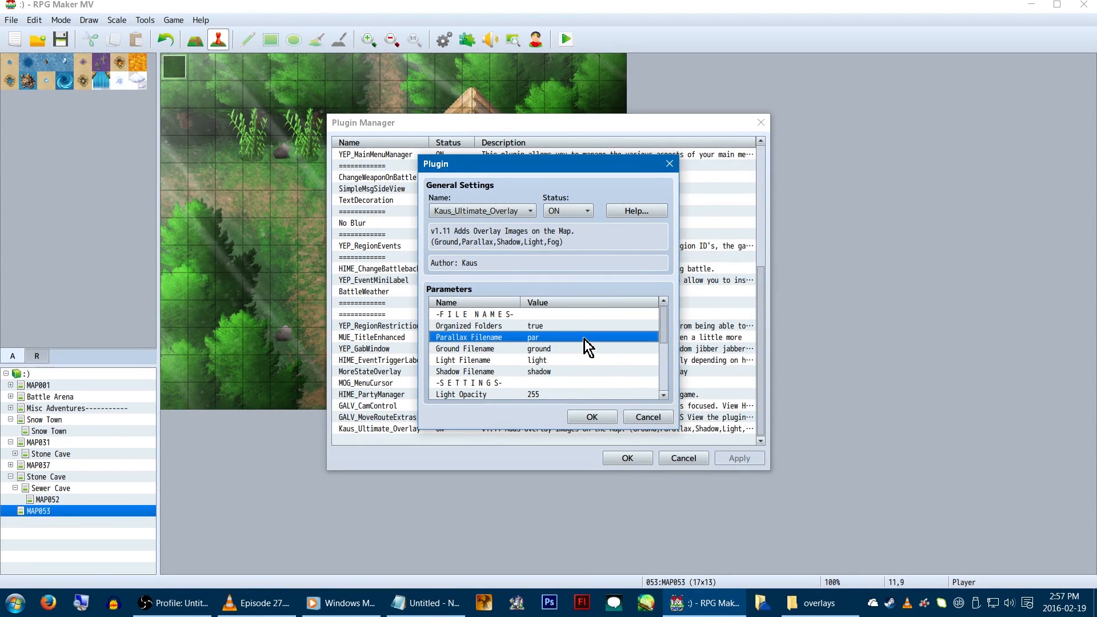
# - Preview ground53.png in the grounds folder, then open the pars folder
pyautogui.click(815, 602)
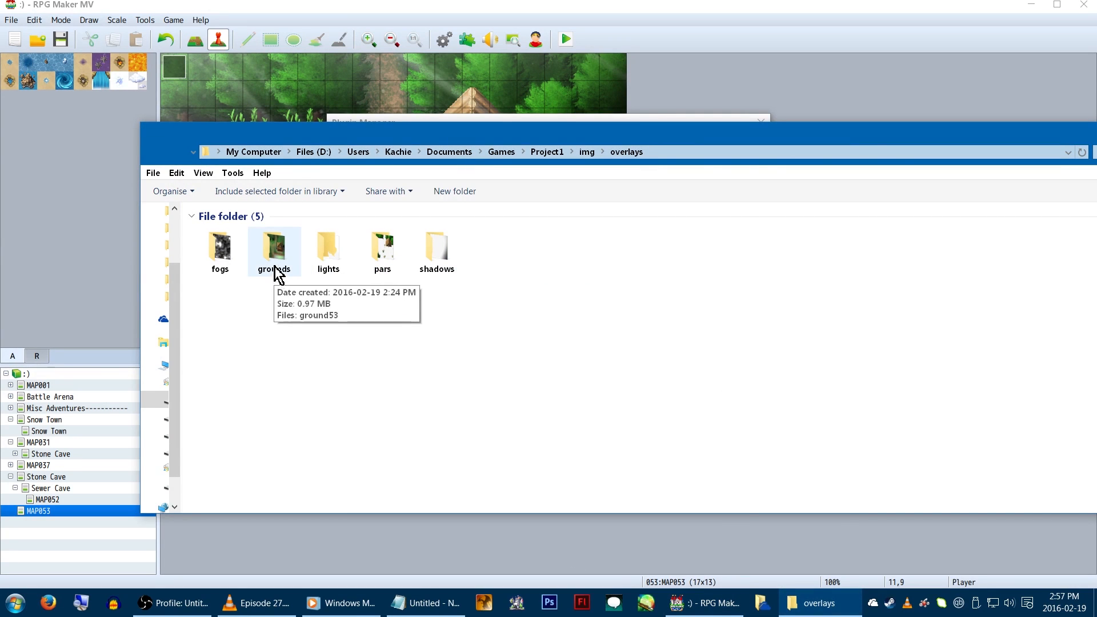
pyautogui.doubleClick(274, 247)
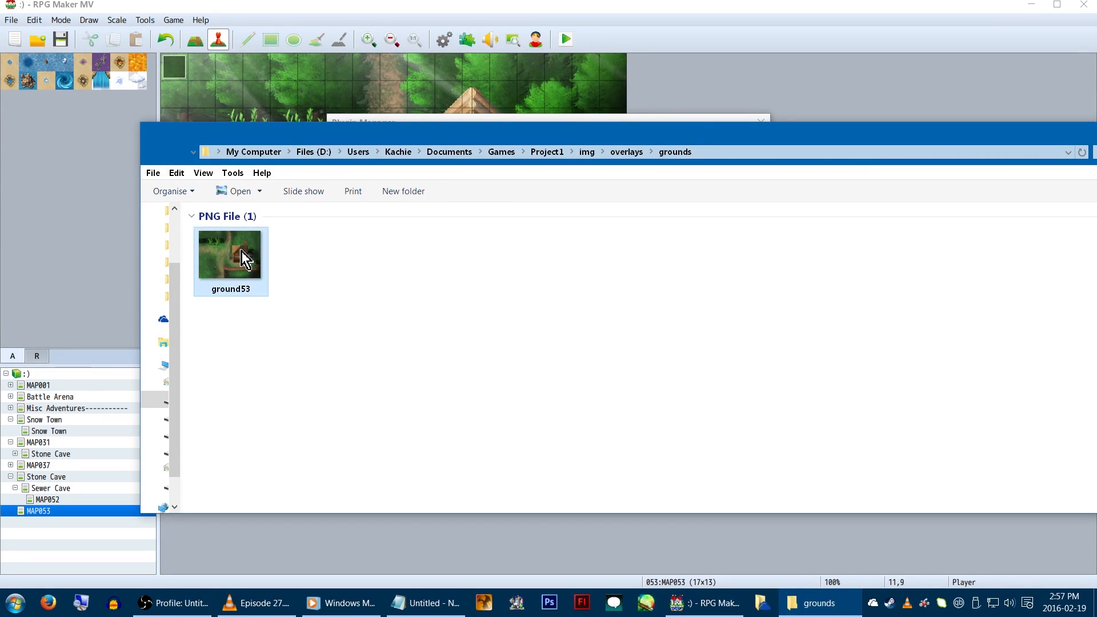
pyautogui.doubleClick(230, 253)
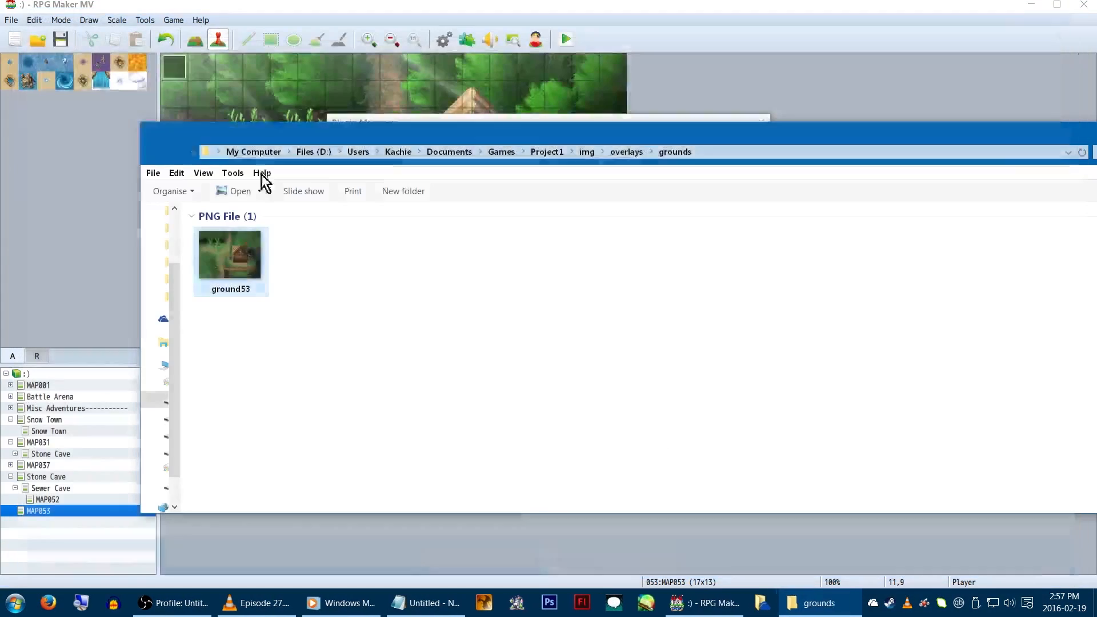
pyautogui.click(625, 152)
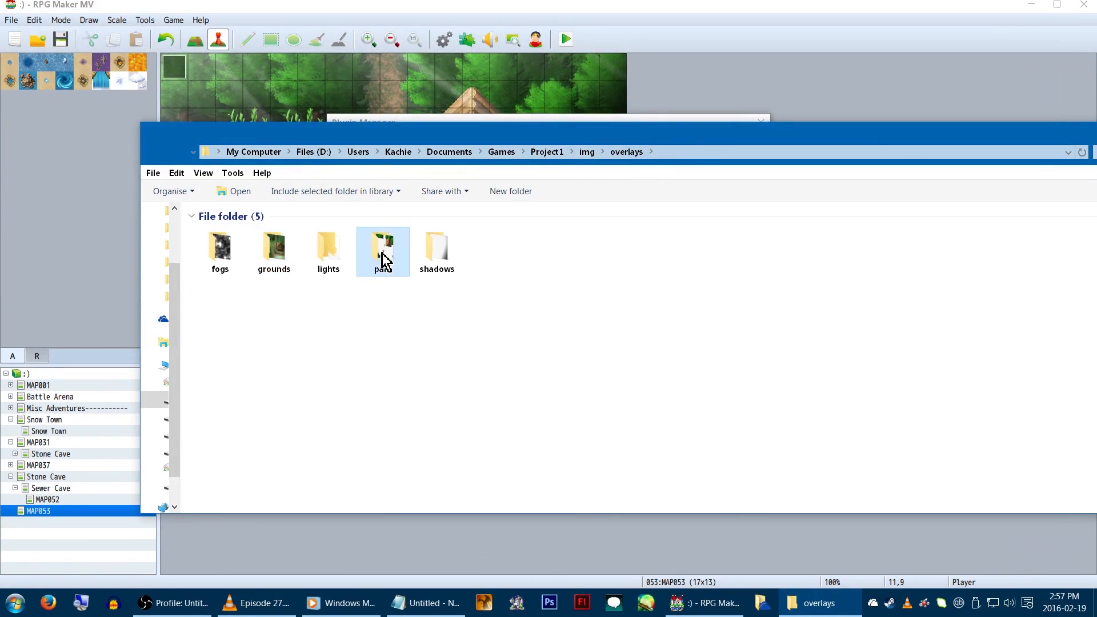
pyautogui.doubleClick(383, 245)
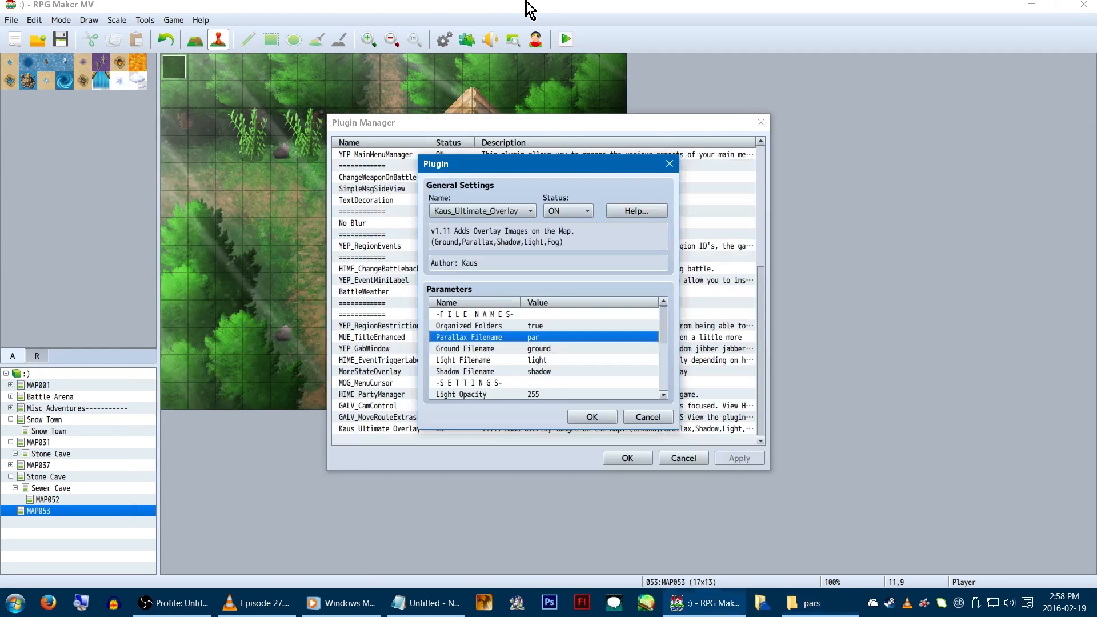
pyautogui.scroll(-3)
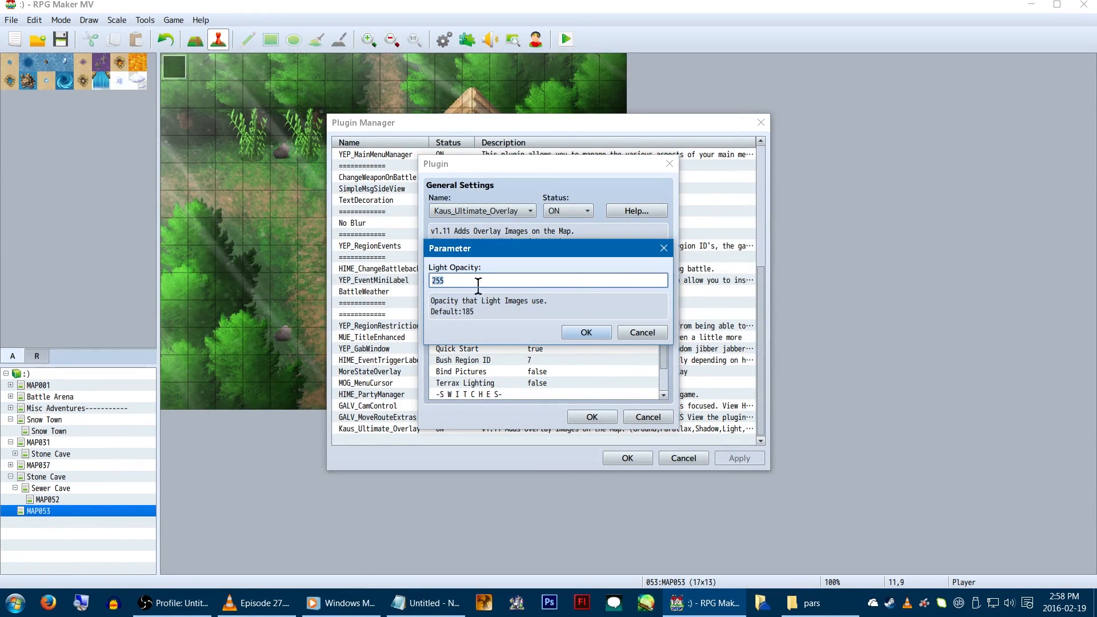
pyautogui.moveTo(762, 389)
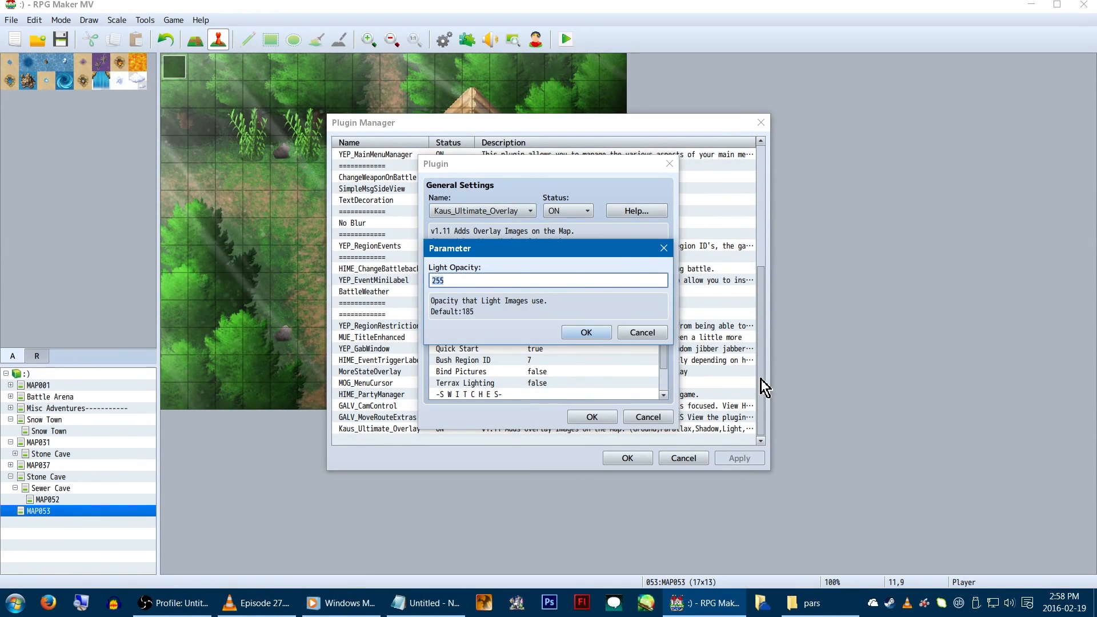
pyautogui.moveTo(490, 280)
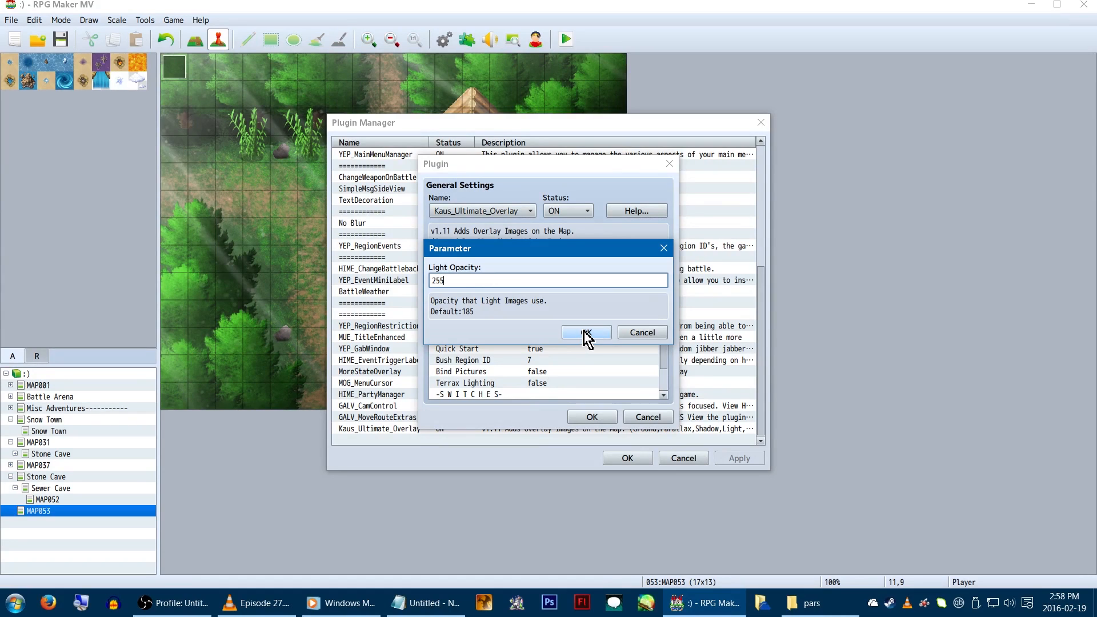
pyautogui.click(586, 332)
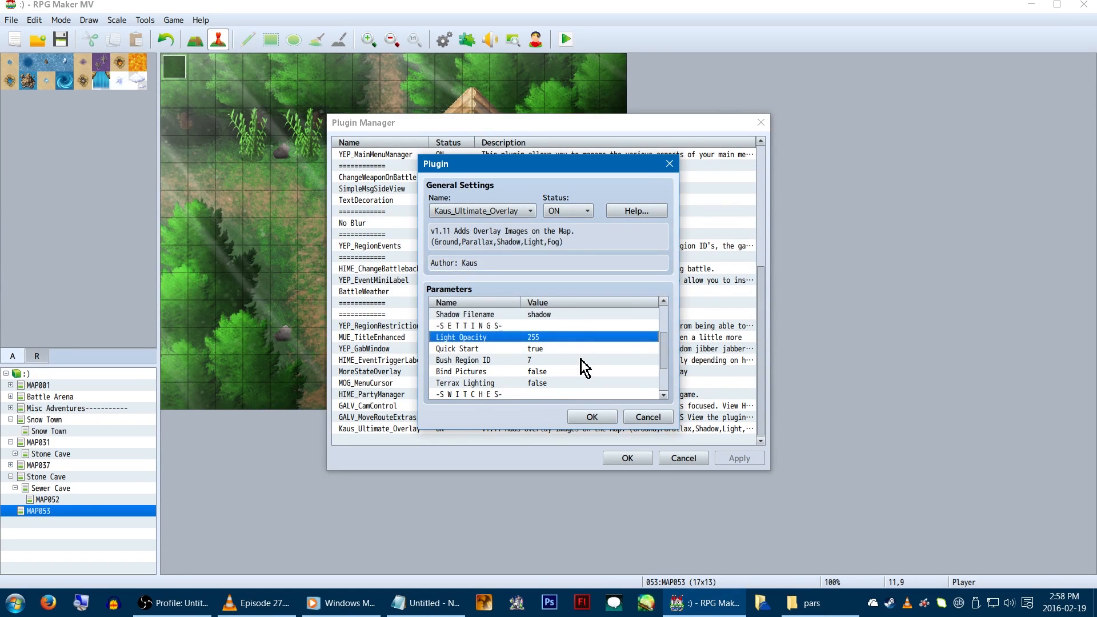
pyautogui.doubleClick(457, 348)
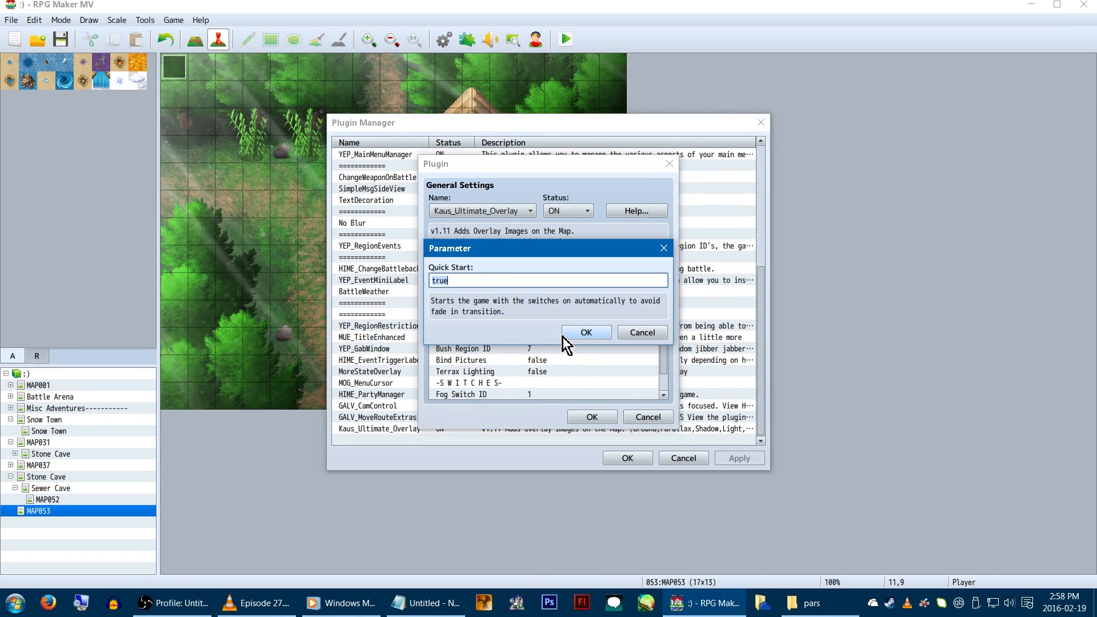
pyautogui.moveTo(594, 322)
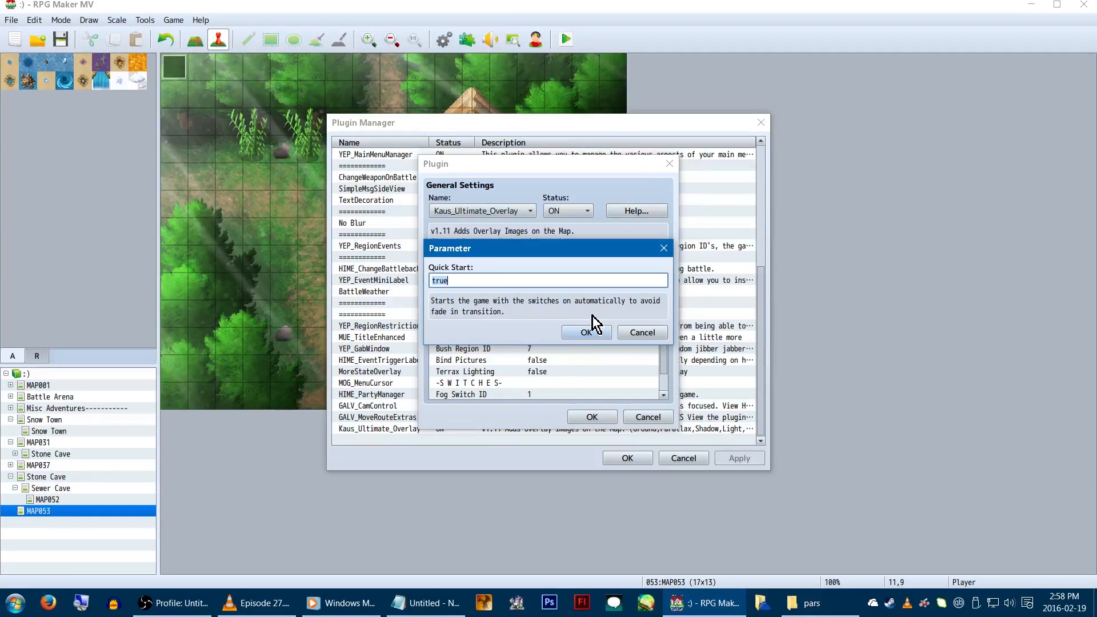
pyautogui.click(587, 333)
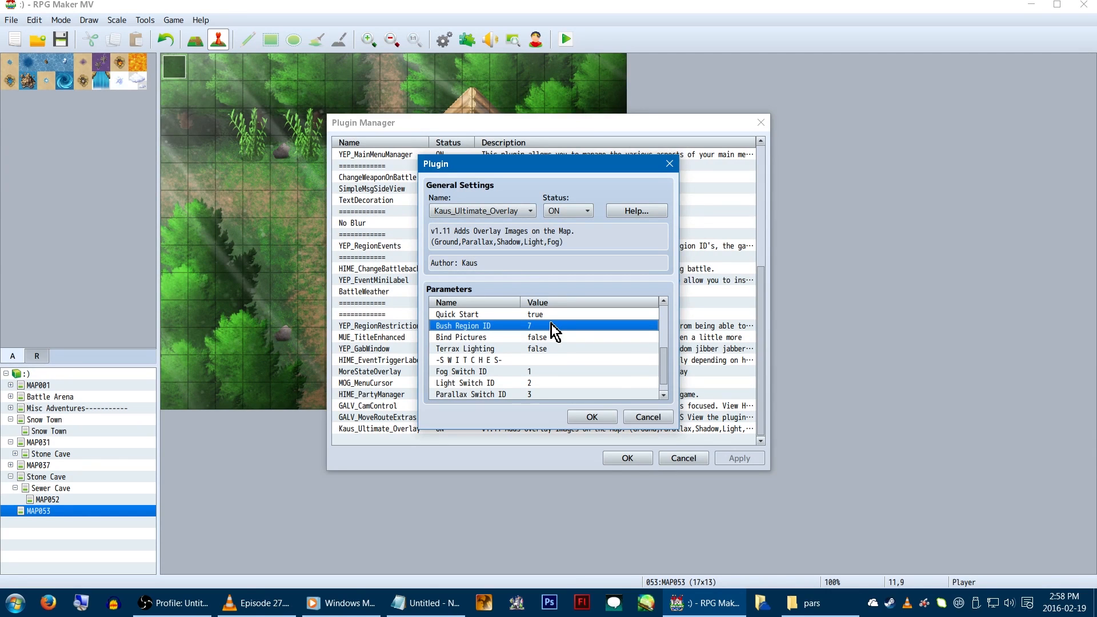
pyautogui.doubleClick(553, 326)
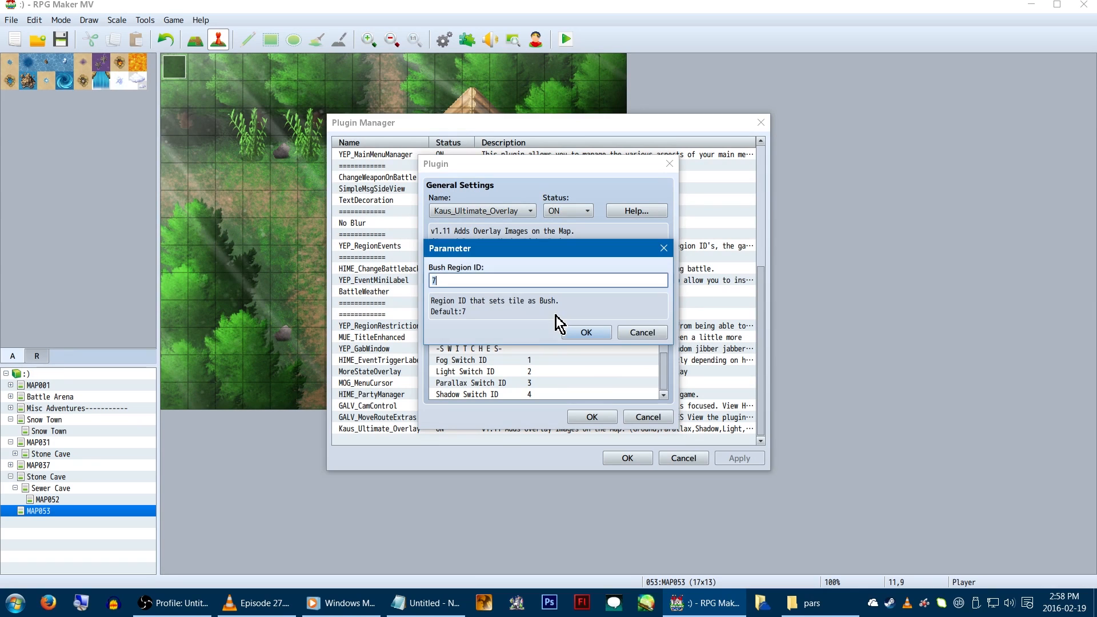
pyautogui.moveTo(586, 332)
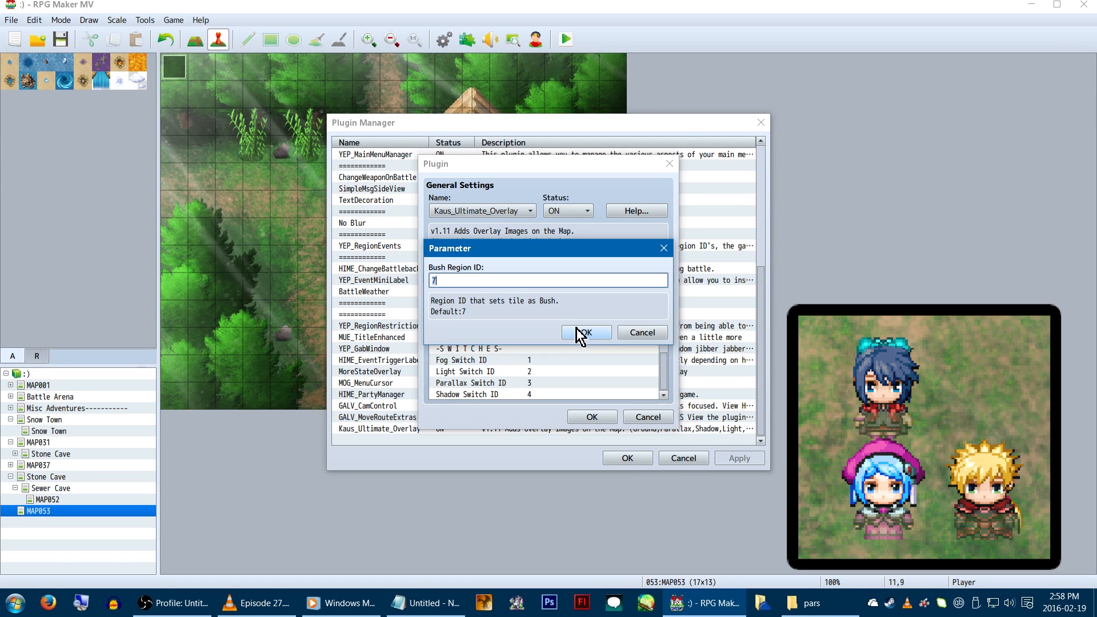
pyautogui.click(586, 332)
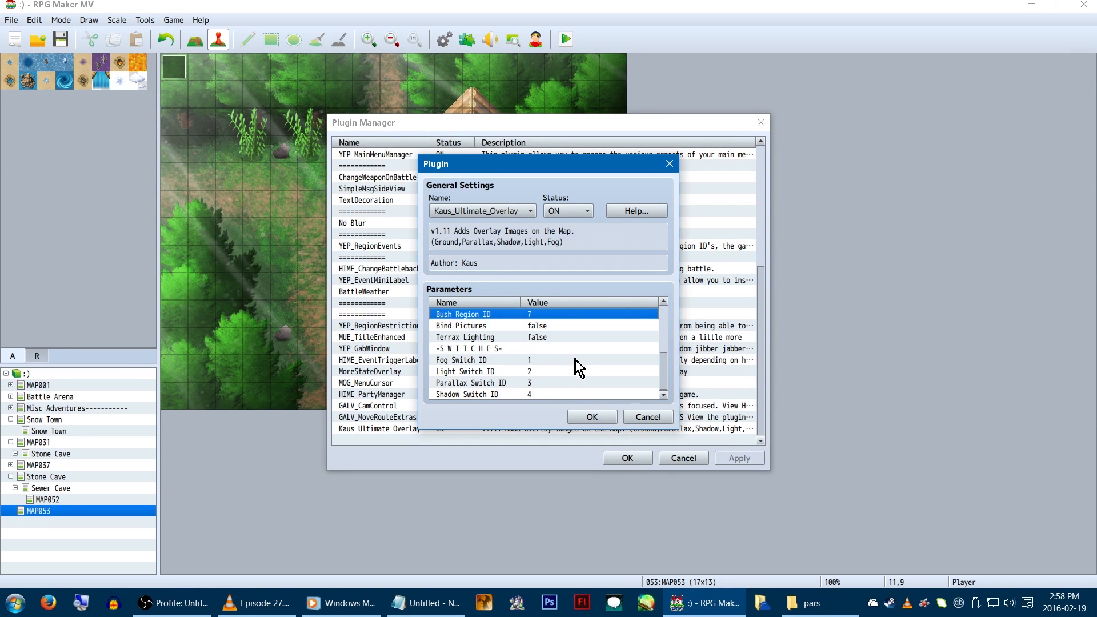
# - Check the Fog Switch ID setting, then scroll through the plugin command notes
pyautogui.click(489, 360)
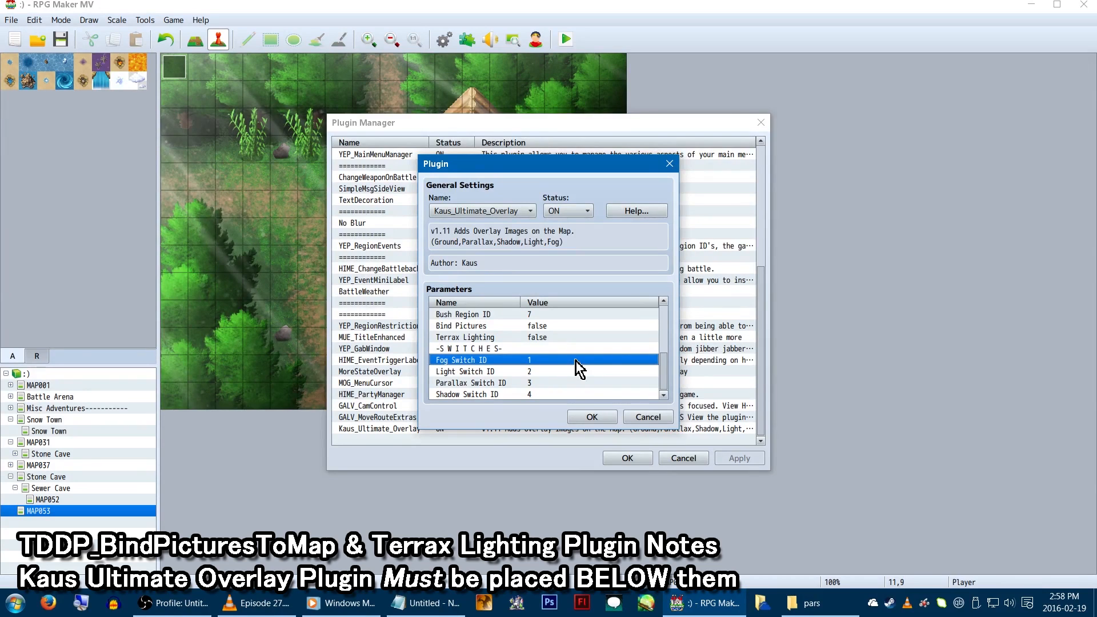
pyautogui.moveTo(490, 384)
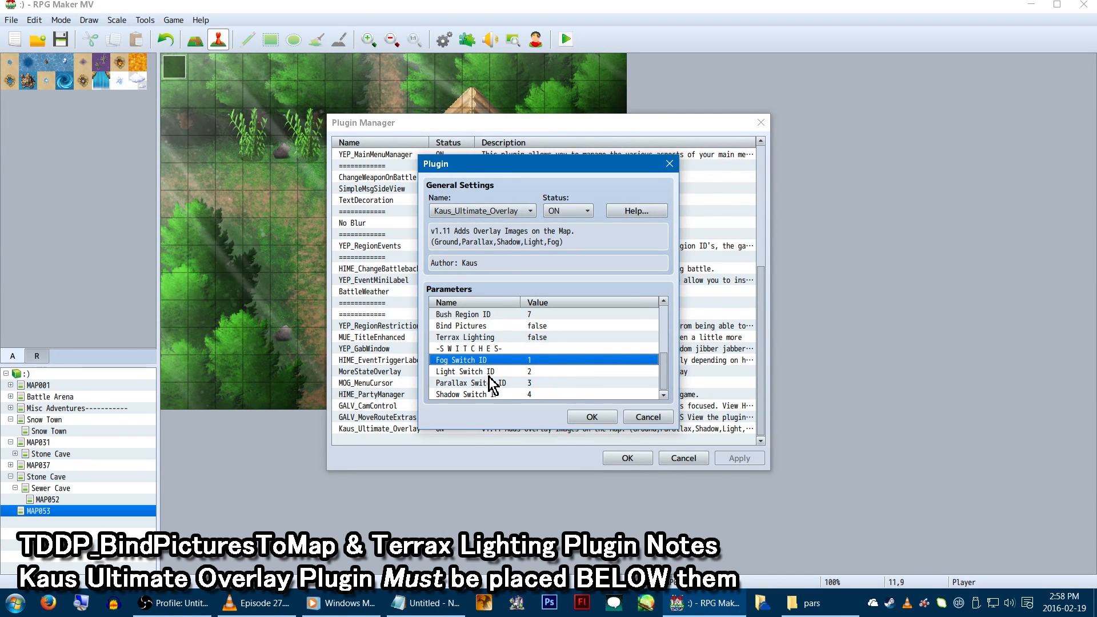
pyautogui.moveTo(544, 424)
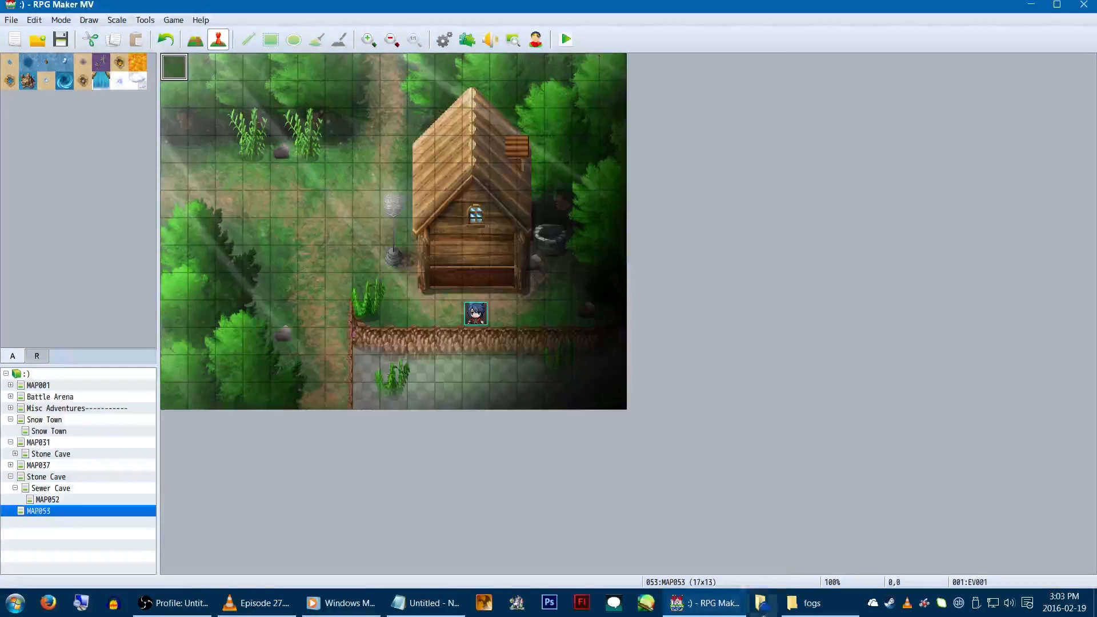
pyautogui.click(425, 602)
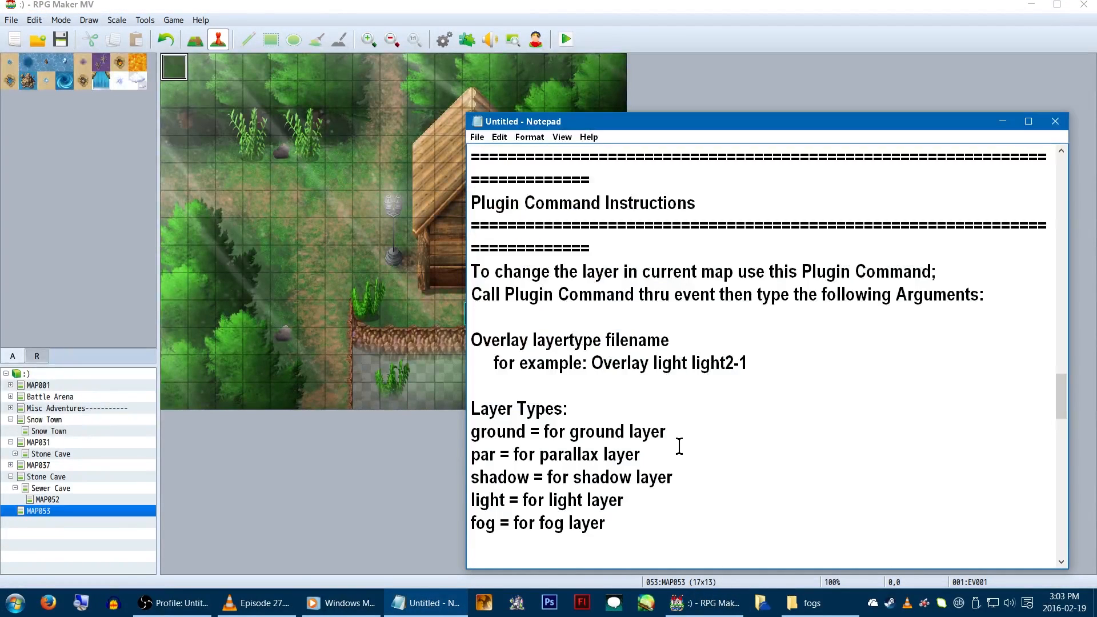
pyautogui.scroll(-3)
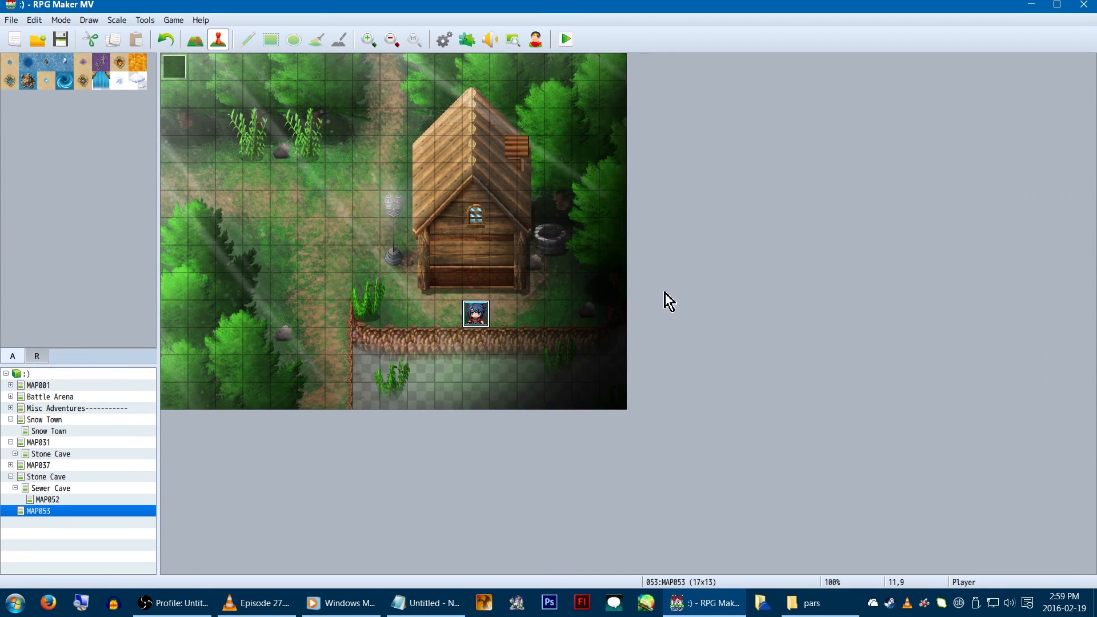
pyautogui.moveTo(434, 174)
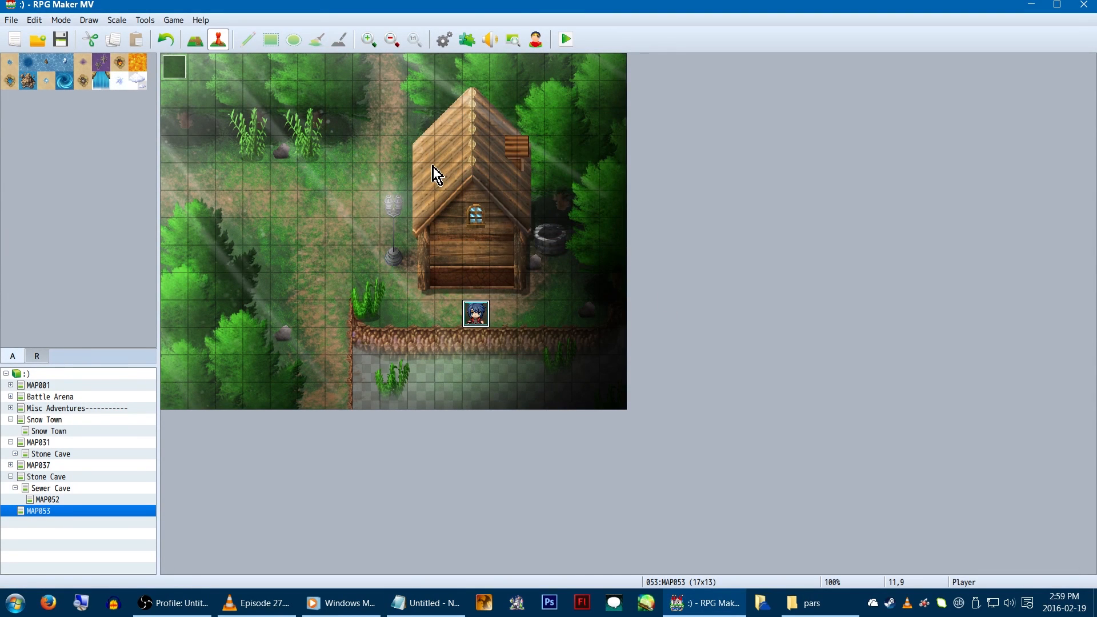
pyautogui.moveTo(154, 523)
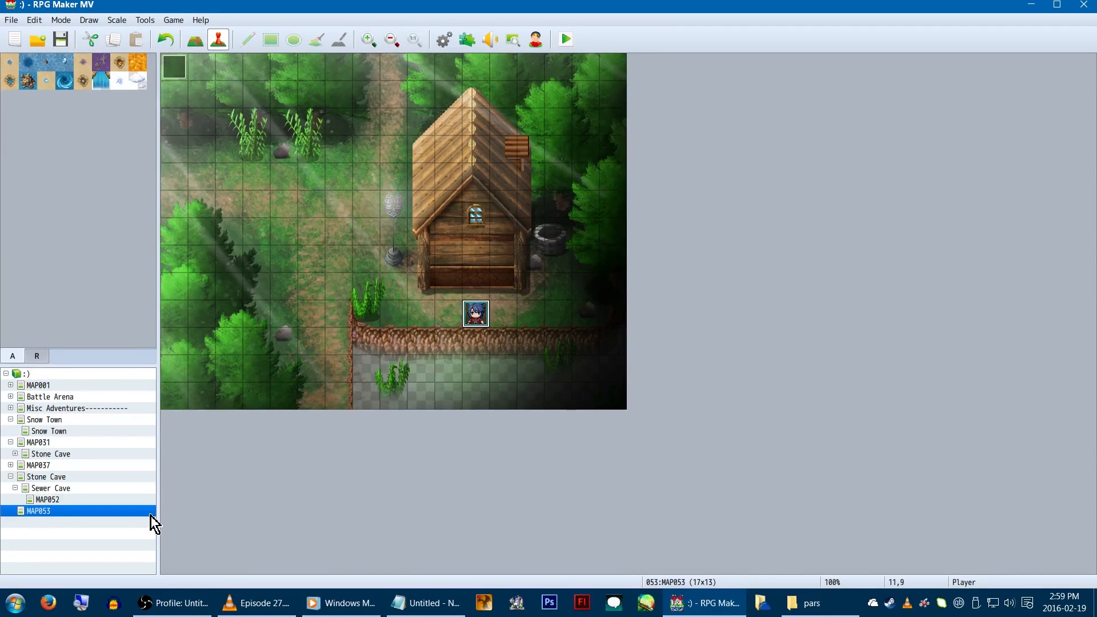
pyautogui.moveTo(219, 500)
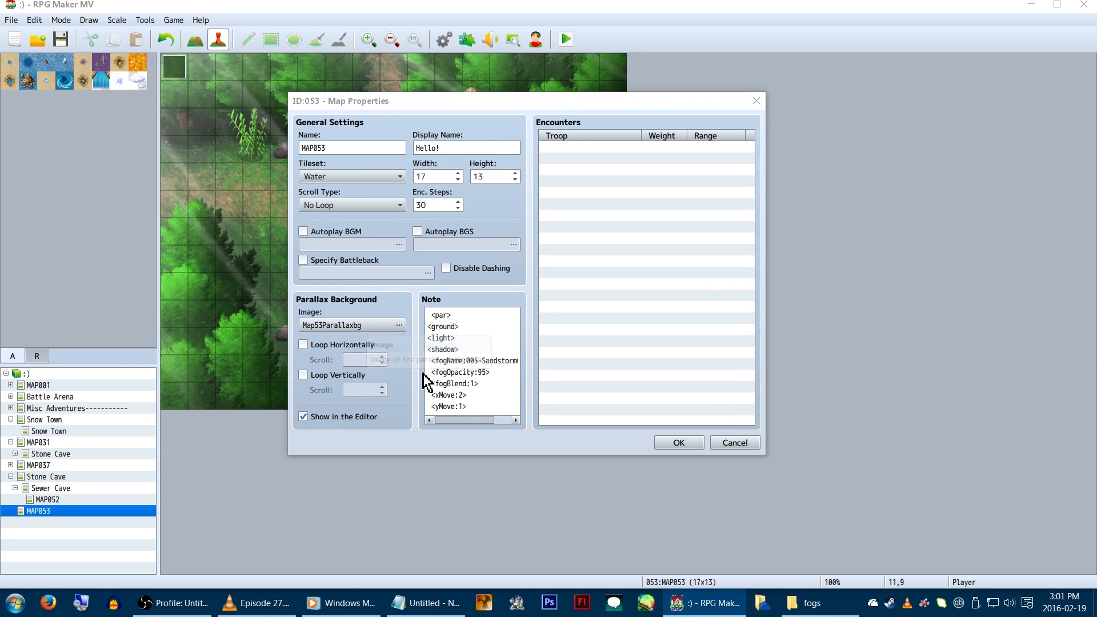
# - Keep Map53Parallaxbg as MAP053's parallax background image
pyautogui.click(398, 324)
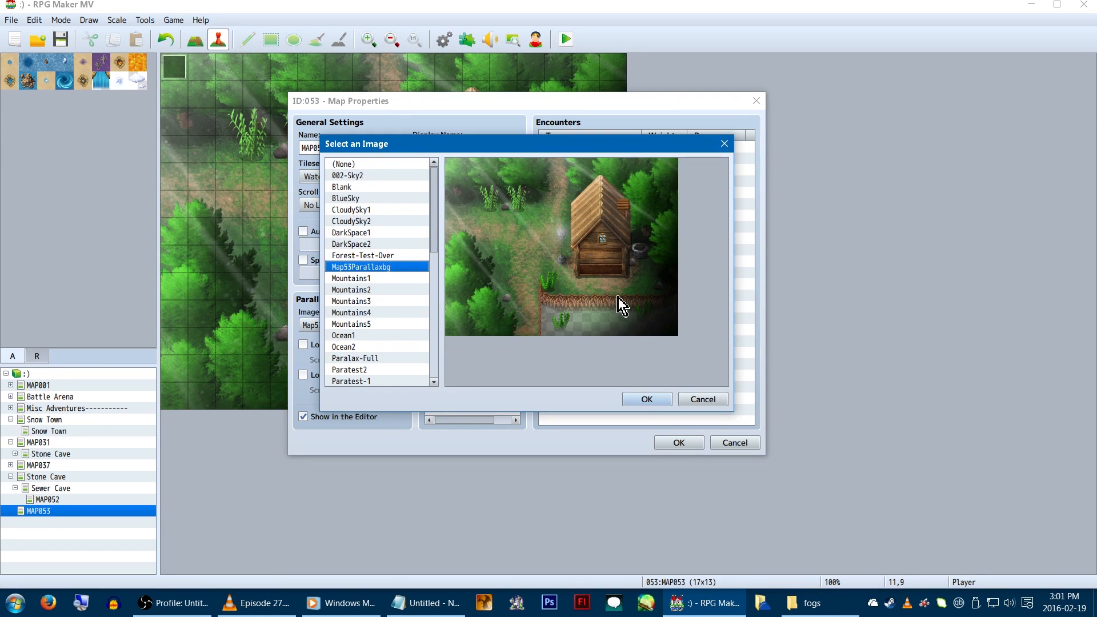
pyautogui.click(645, 399)
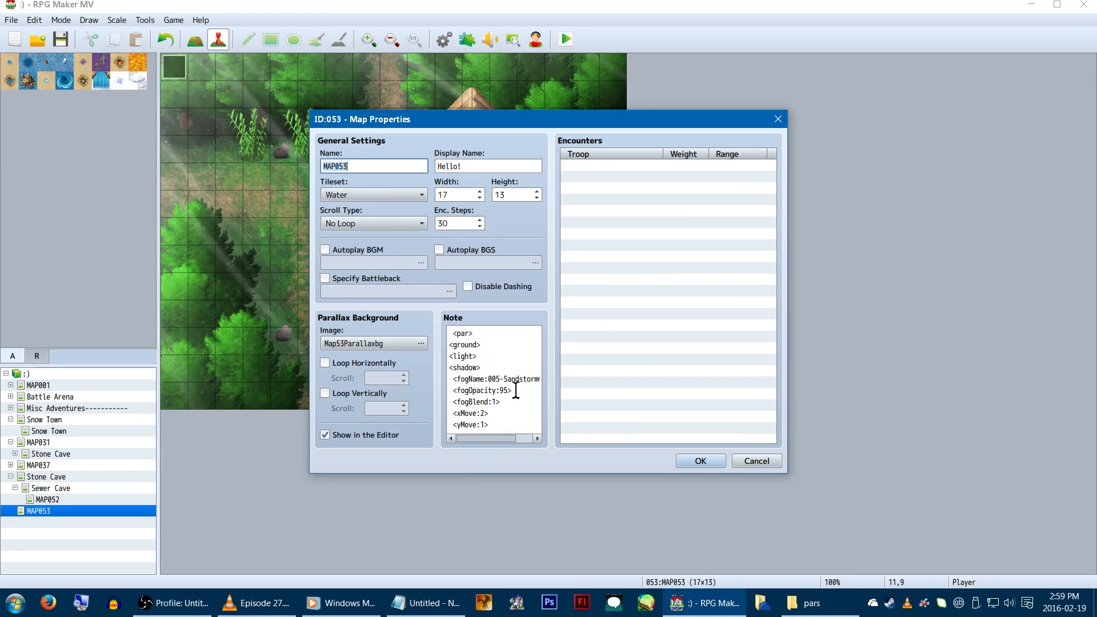
pyautogui.moveTo(409, 551)
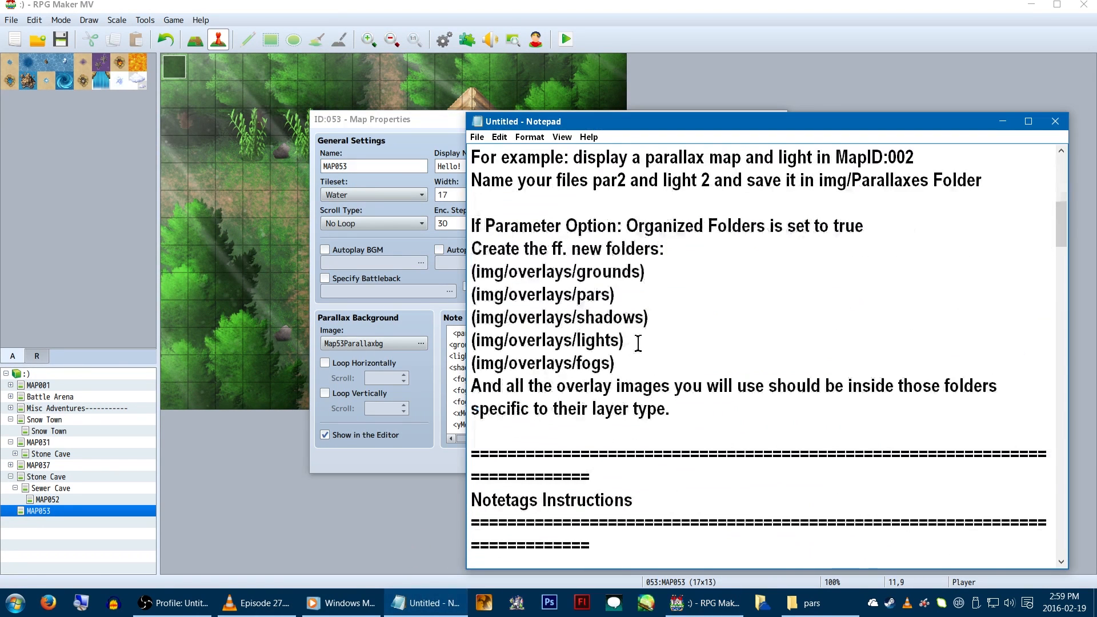
pyautogui.moveTo(647, 231)
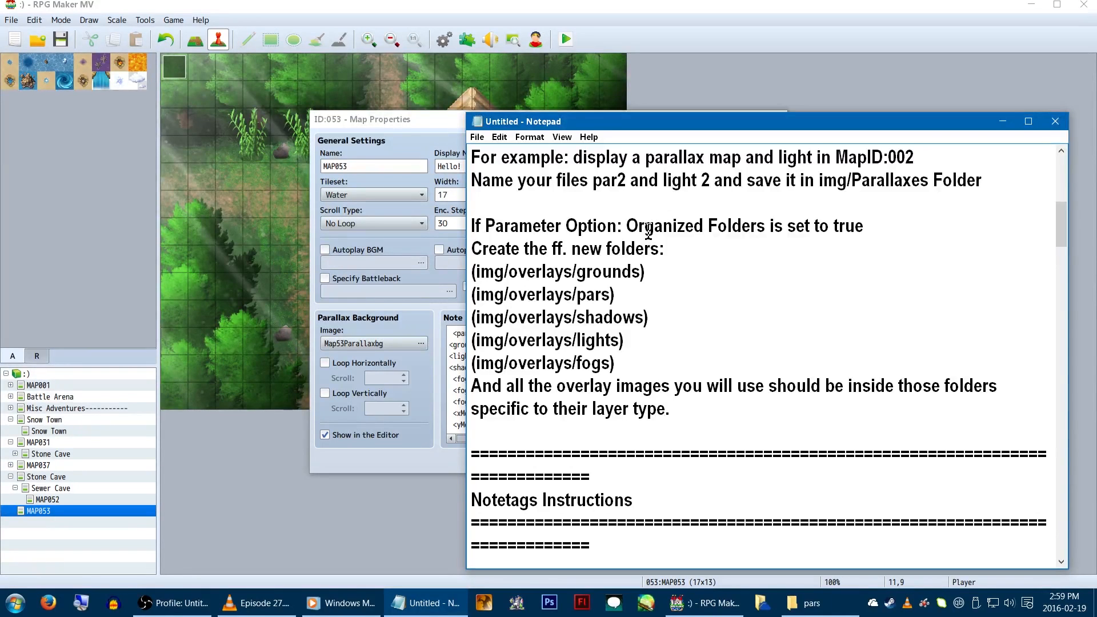
# - Scroll the Notepad instructions to the overlays subfolder list
pyautogui.scroll(-3)
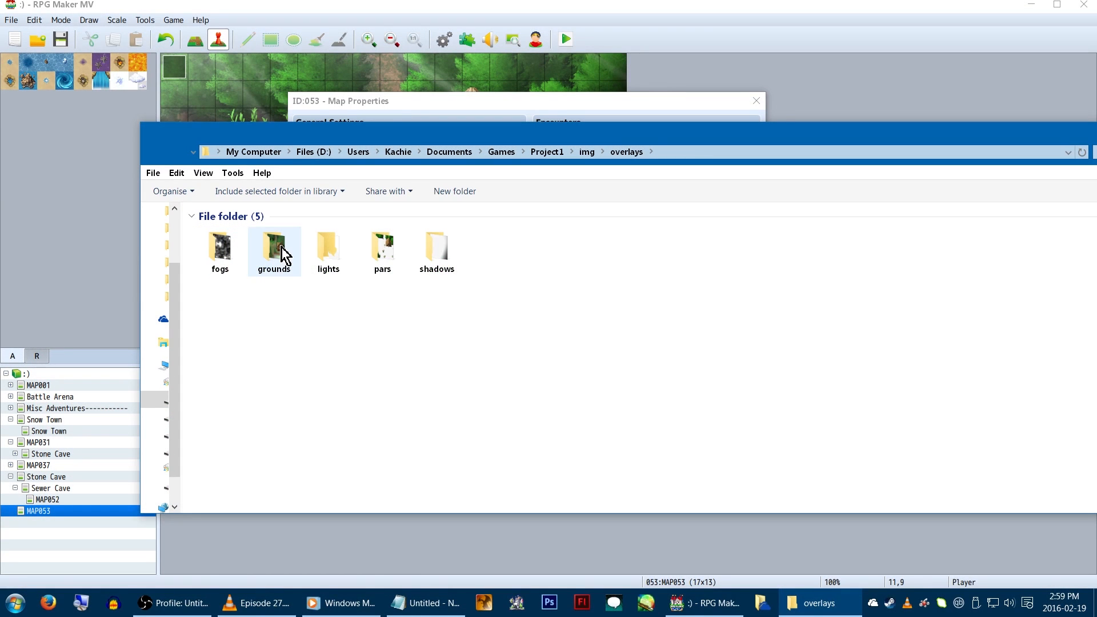
pyautogui.doubleClick(273, 246)
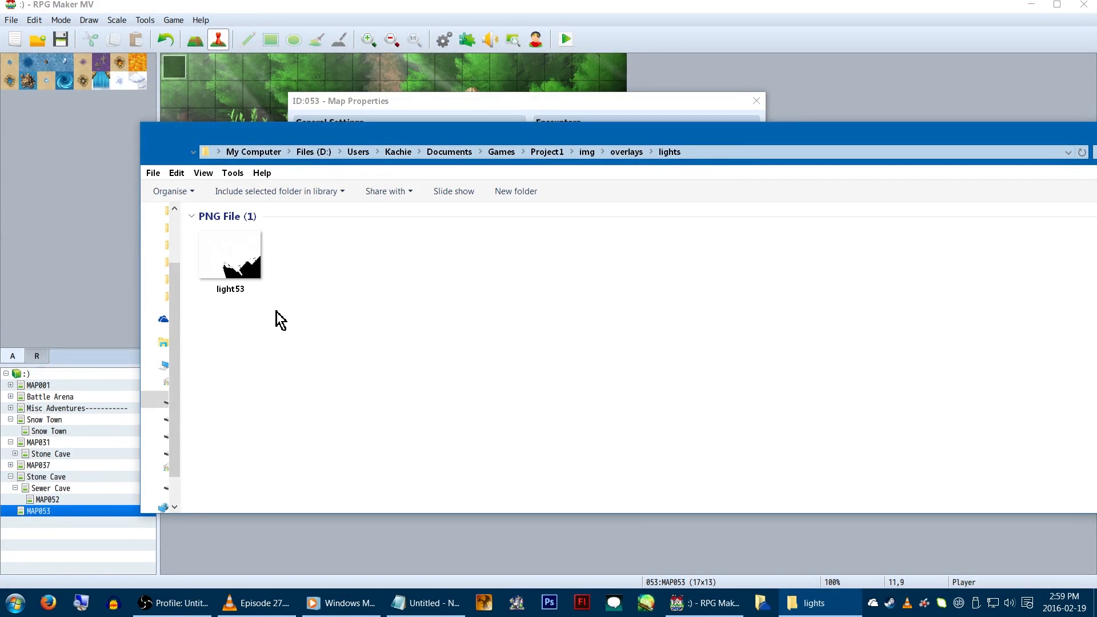
pyautogui.click(230, 255)
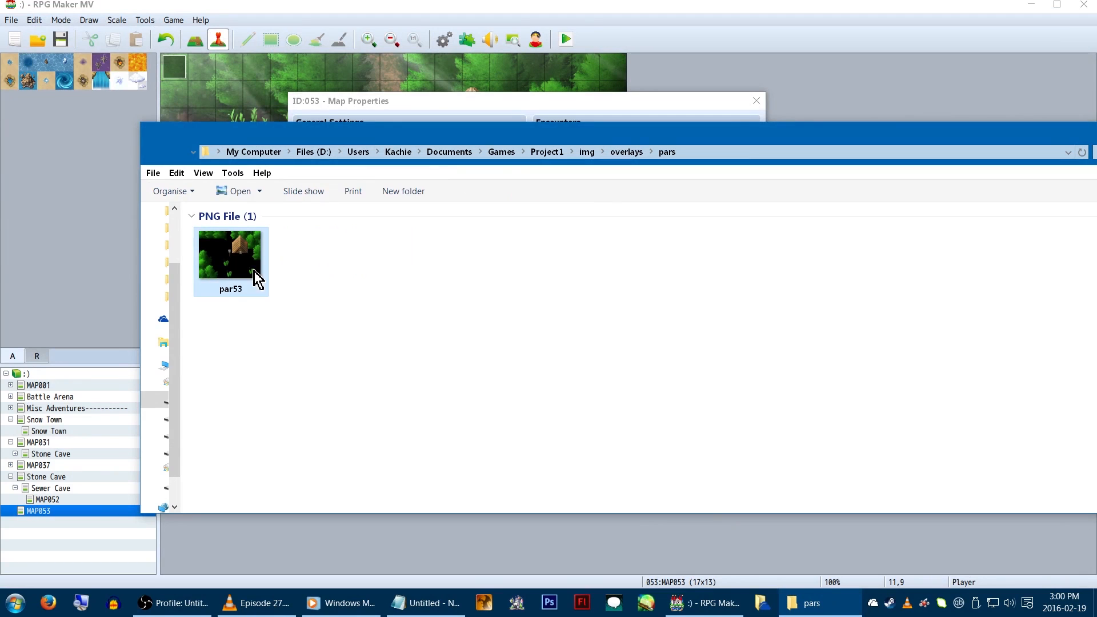
pyautogui.doubleClick(230, 253)
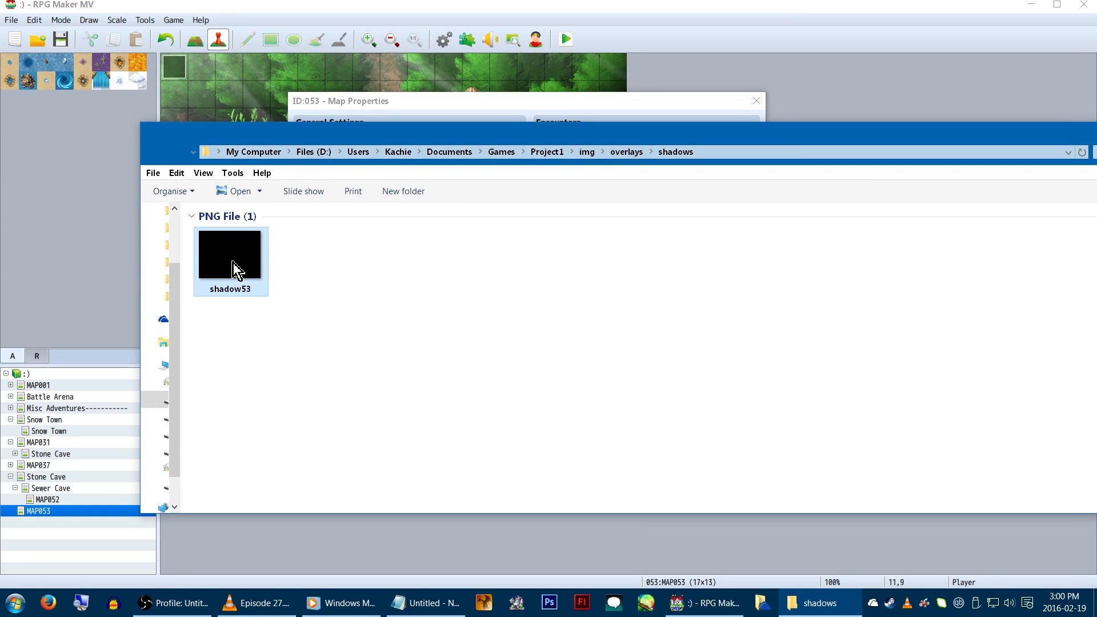
pyautogui.doubleClick(229, 253)
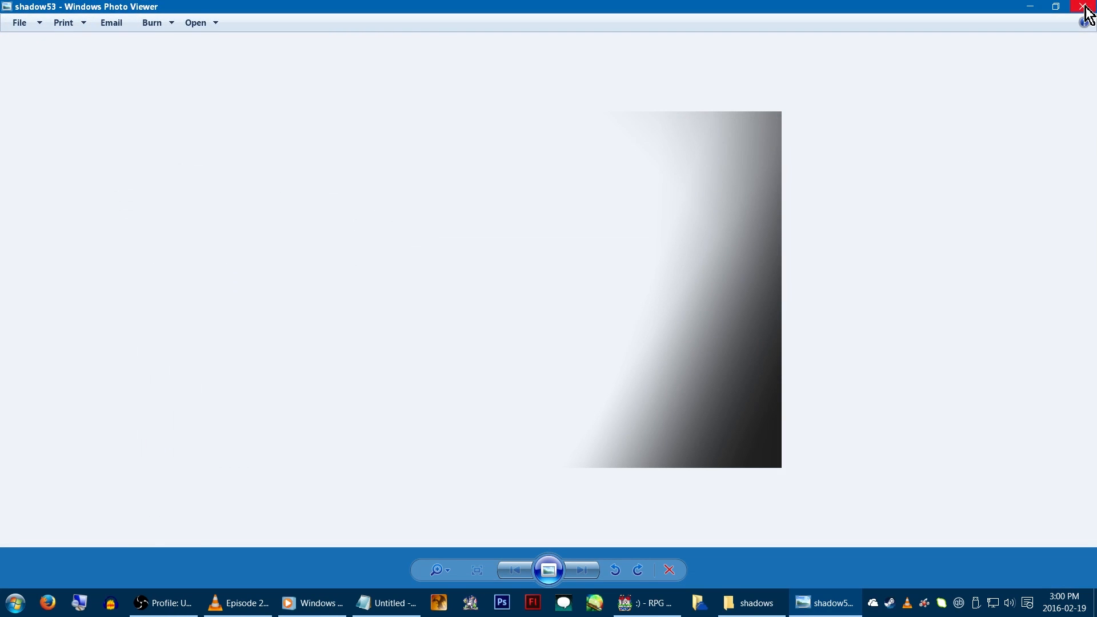
pyautogui.click(1086, 7)
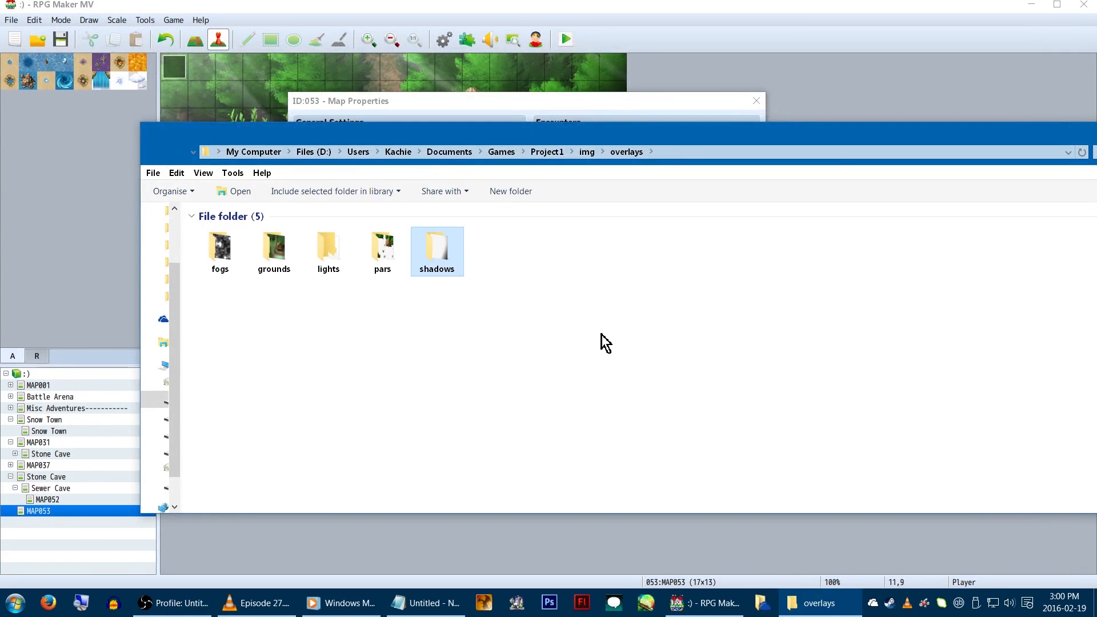
pyautogui.click(703, 602)
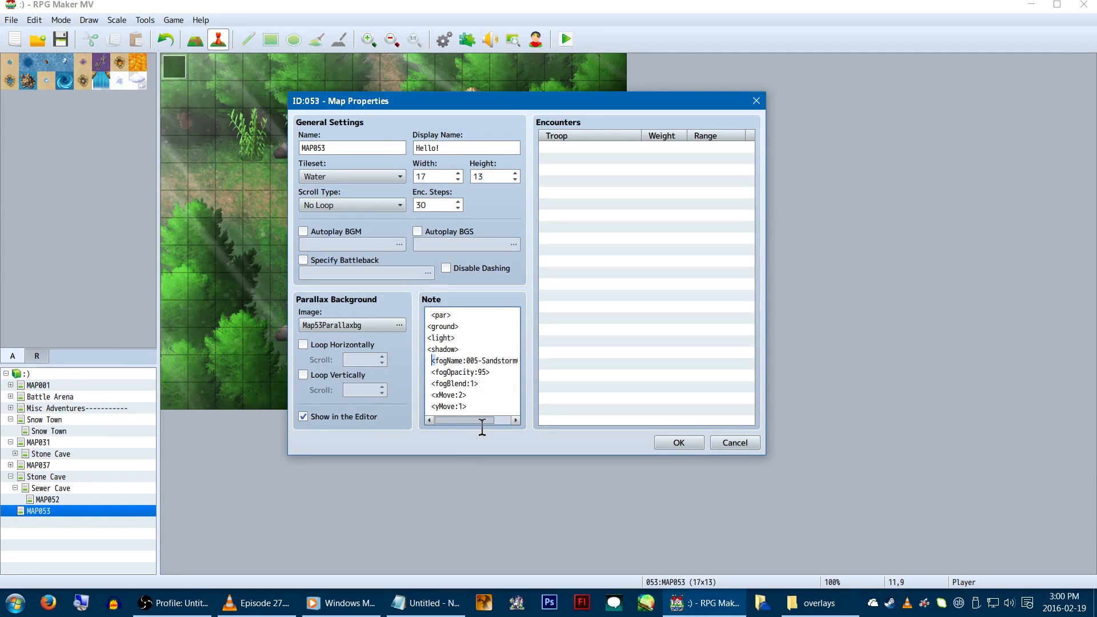
pyautogui.moveTo(493, 384)
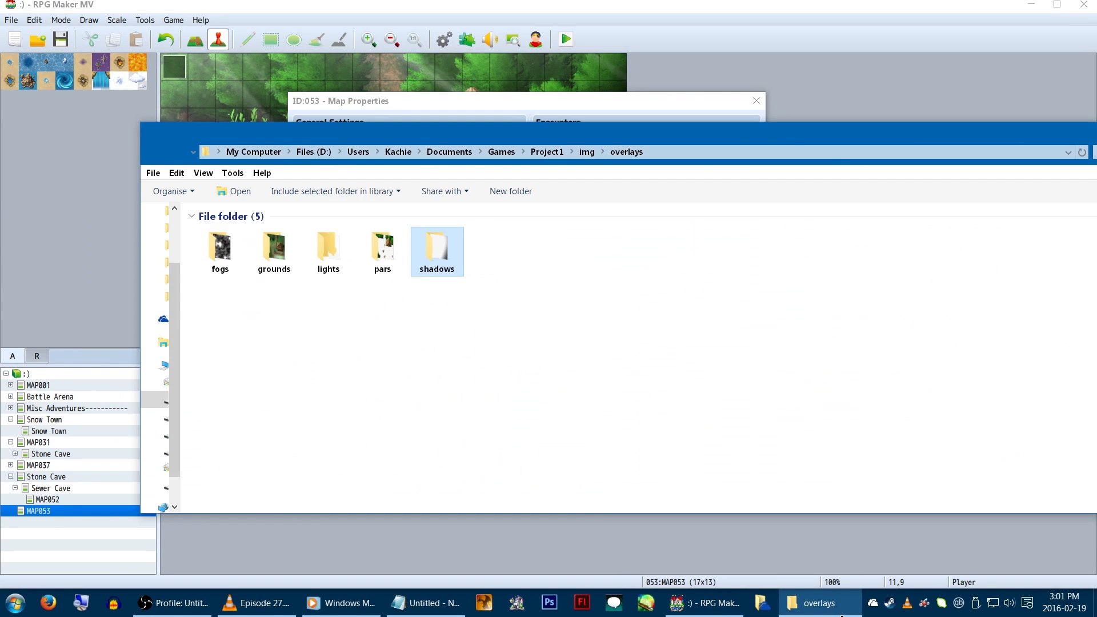
# - Open an overlay image subfolder inside the overlays folder
pyautogui.doubleClick(220, 246)
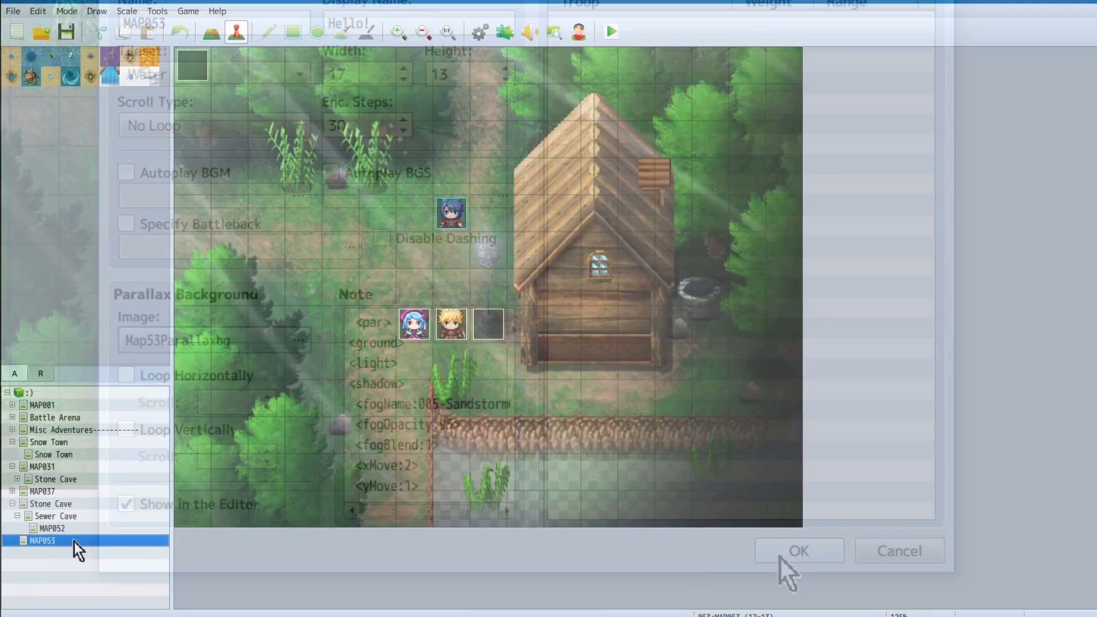
# - Confirm MAP053's properties and open the YEP_RegionRestrictions plugin settings
pyautogui.click(797, 551)
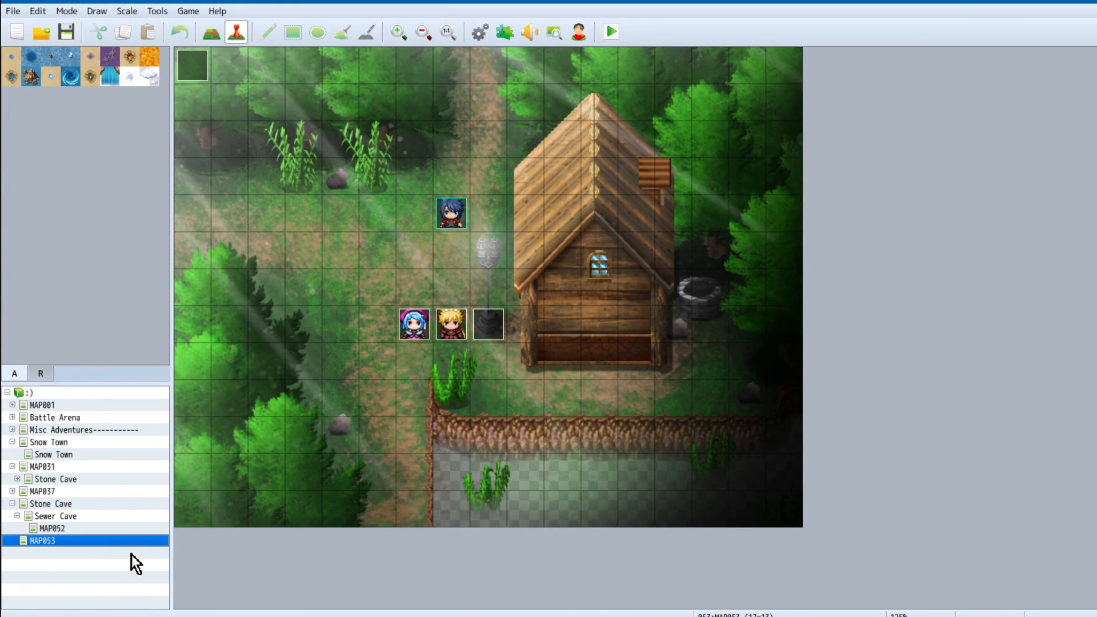
pyautogui.moveTo(618, 196)
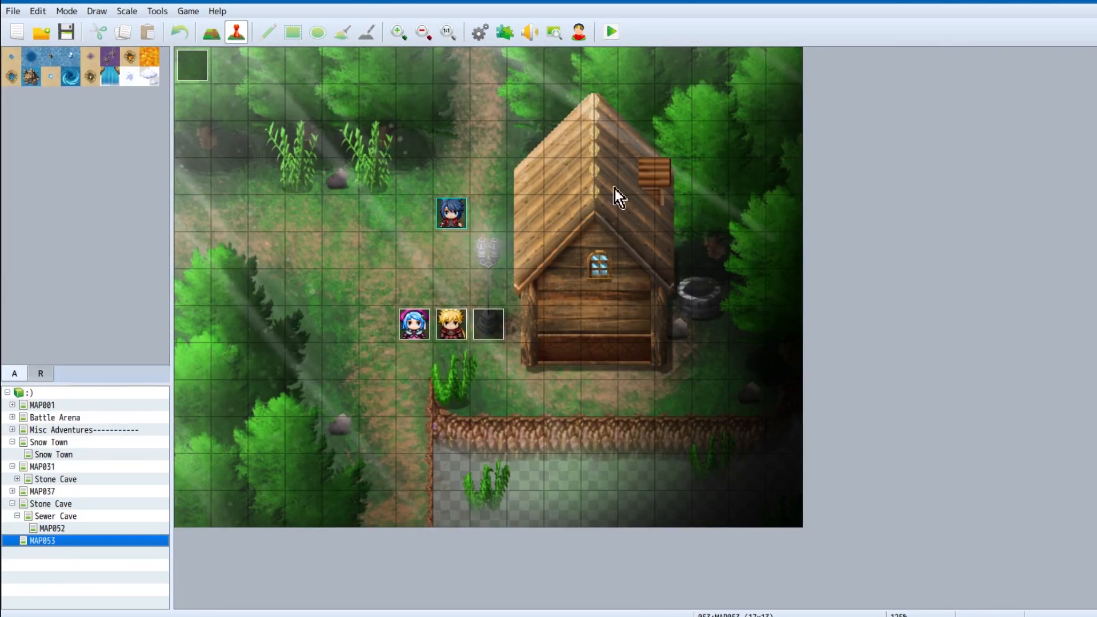
pyautogui.click(504, 32)
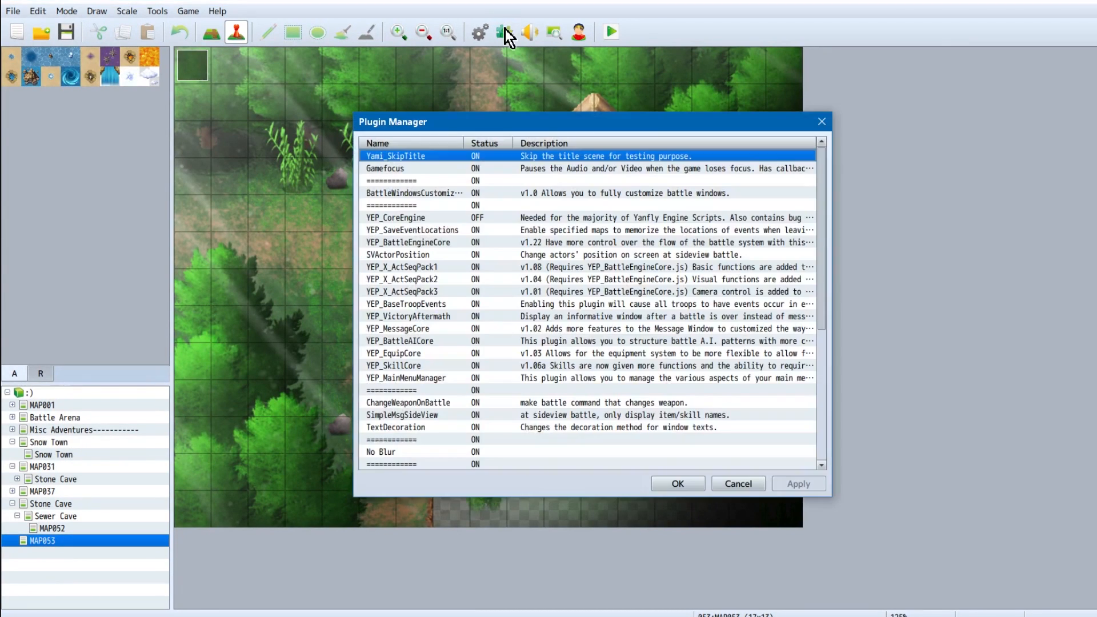
pyautogui.scroll(-3)
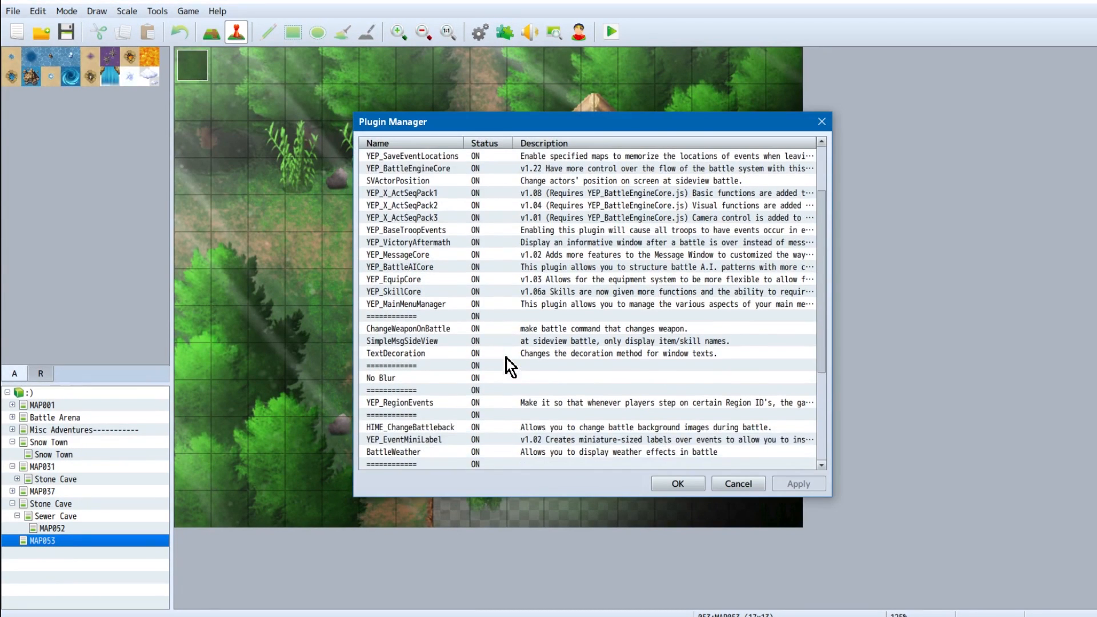
pyautogui.click(411, 427)
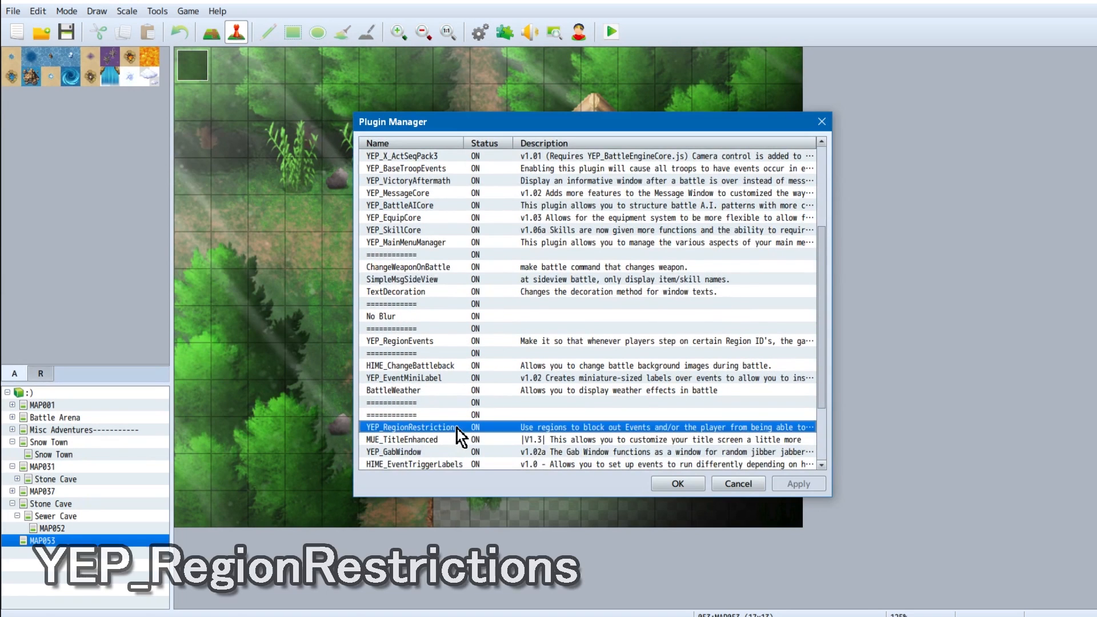
pyautogui.doubleClick(411, 427)
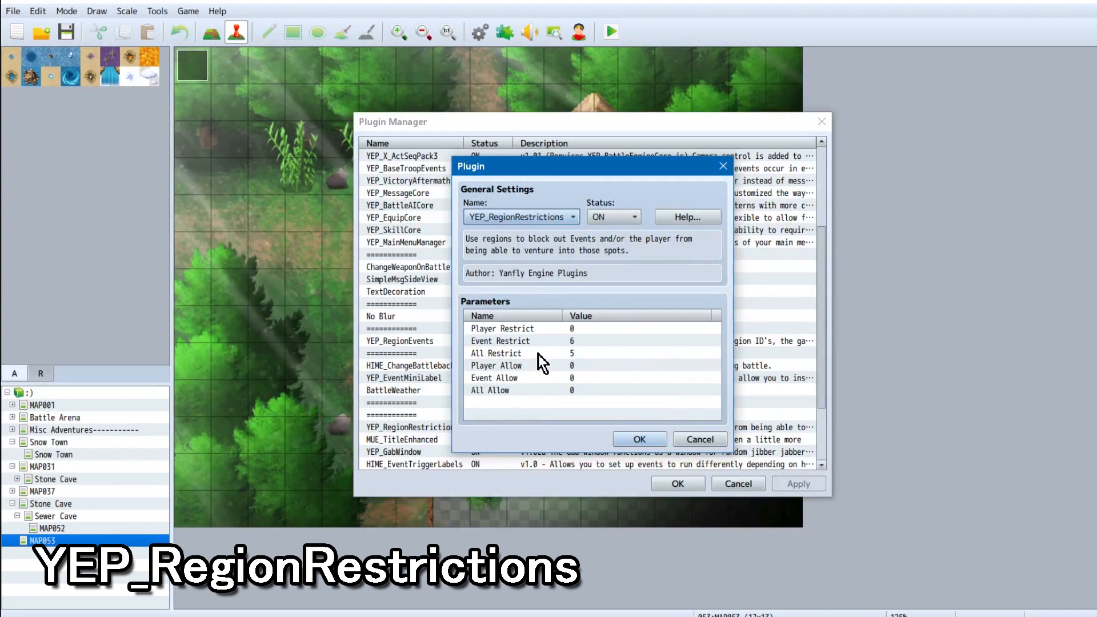
# - Set All Restrict to region 5 and return to tile editing
pyautogui.doubleClick(496, 352)
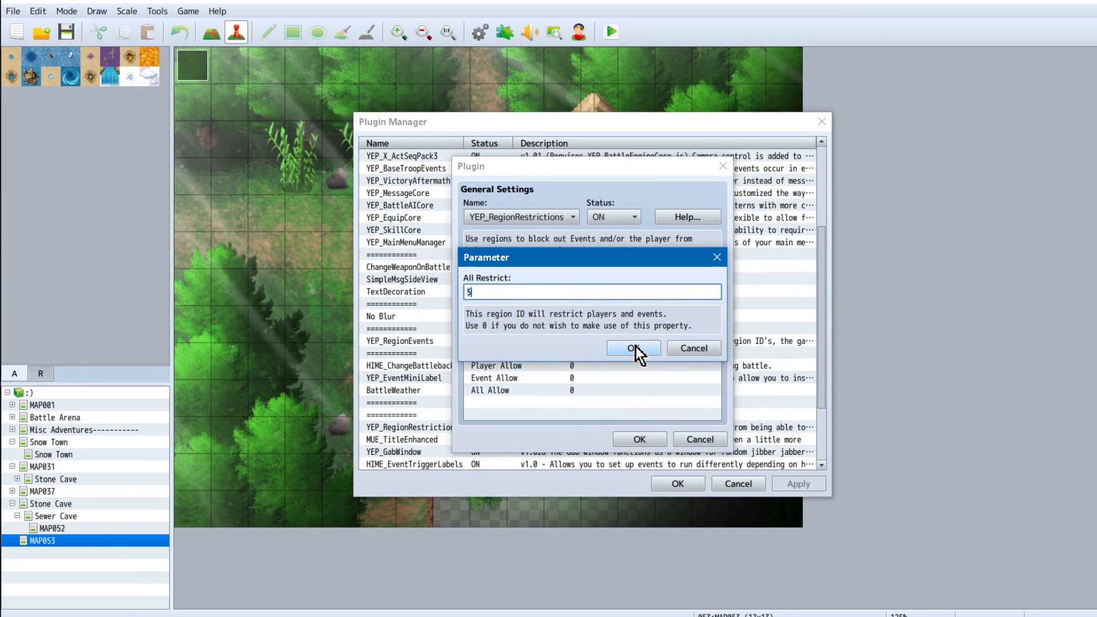
pyautogui.moveTo(634, 348)
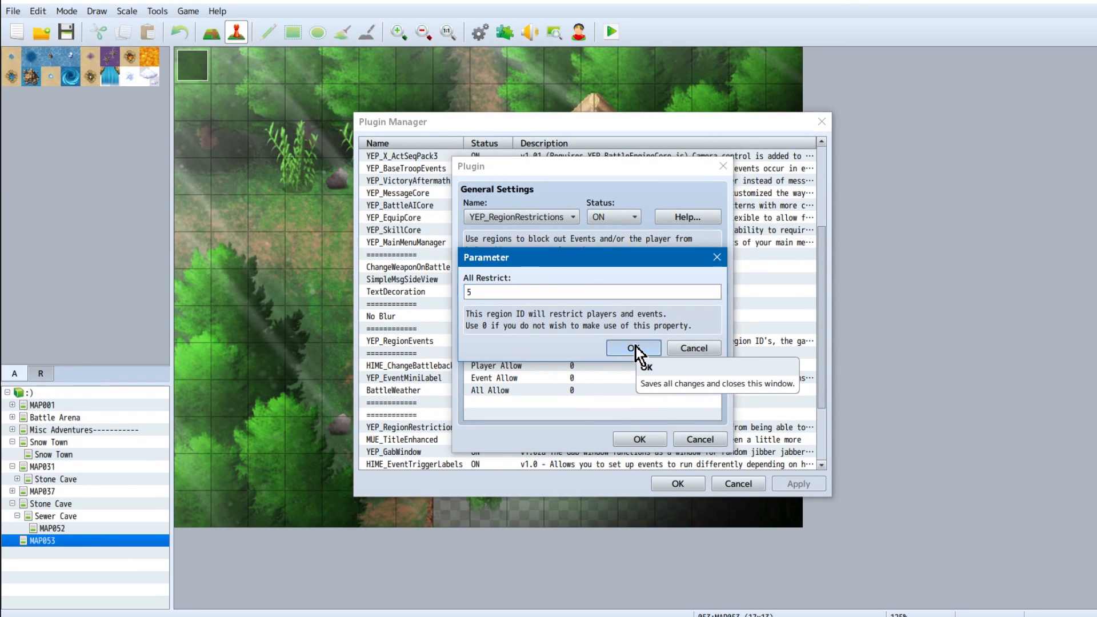
pyautogui.click(632, 348)
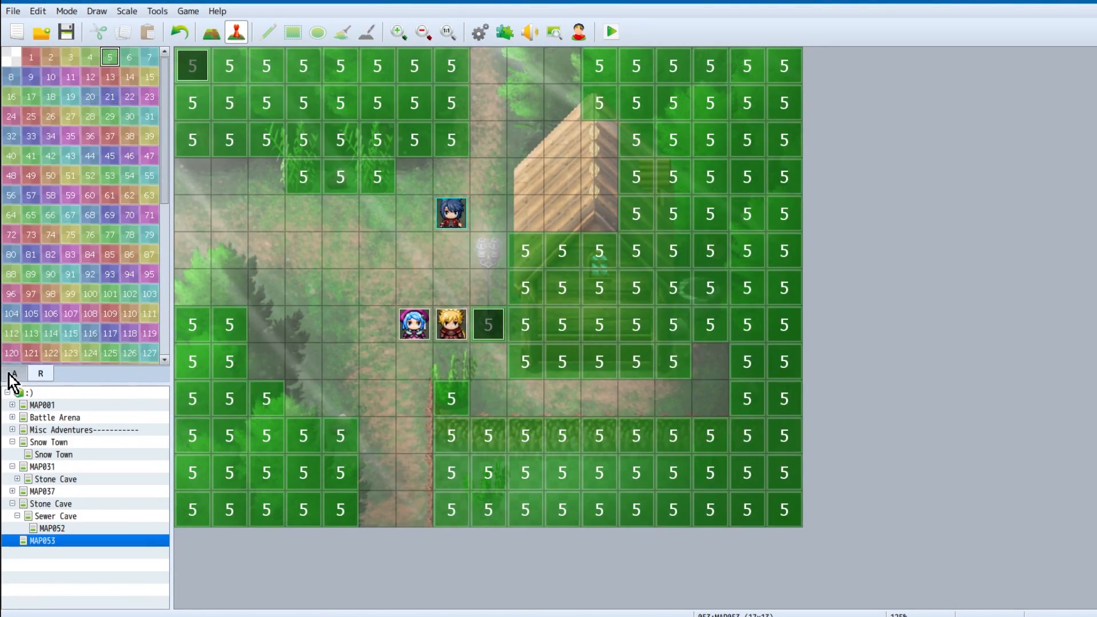
pyautogui.click(608, 32)
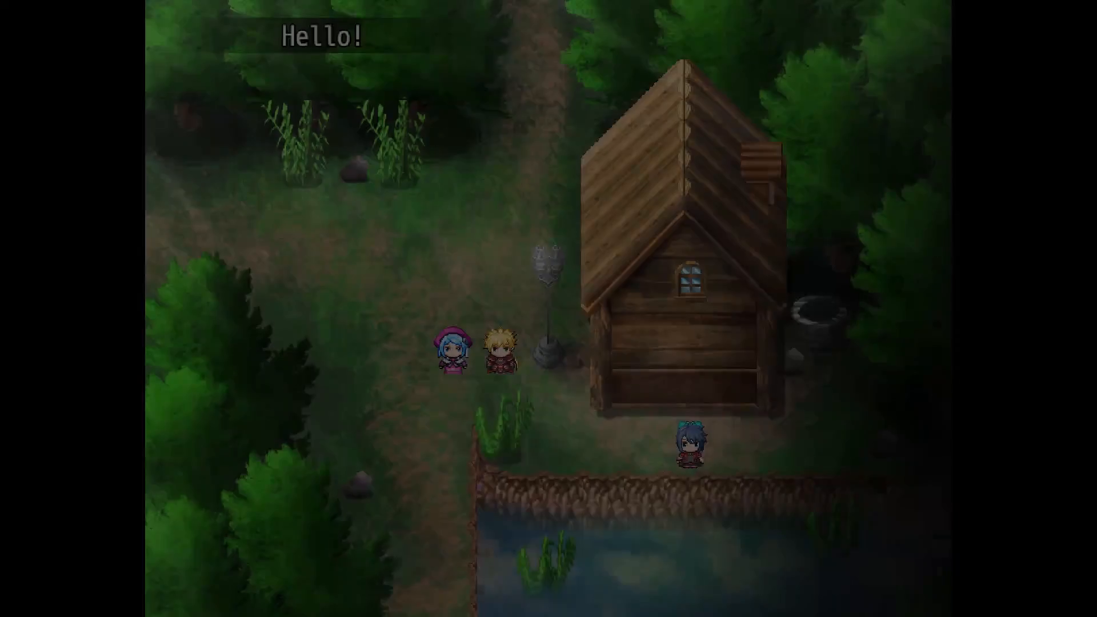